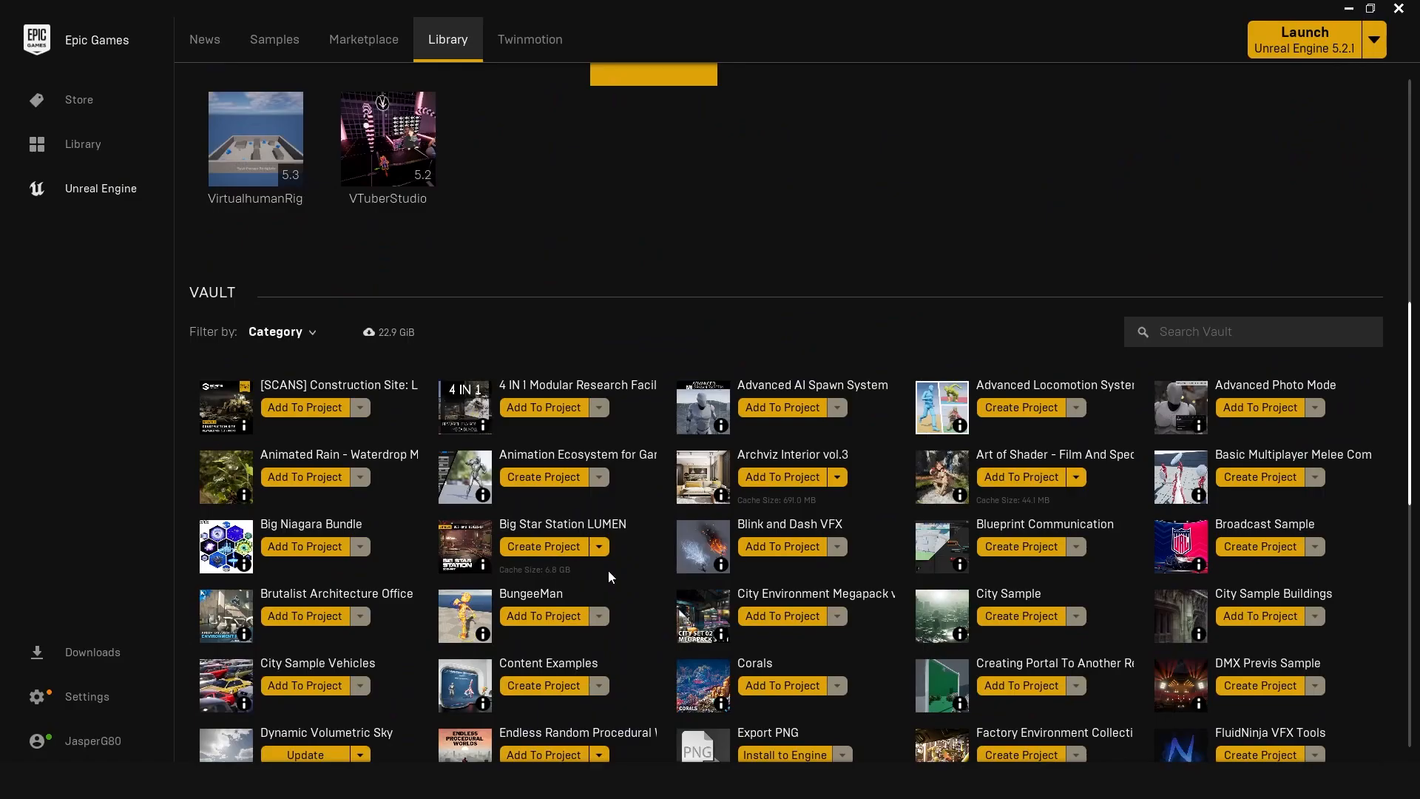
Step: Locate Big Star Station LUMEN in the Library Vault and open its product page
scroll("down", 3)
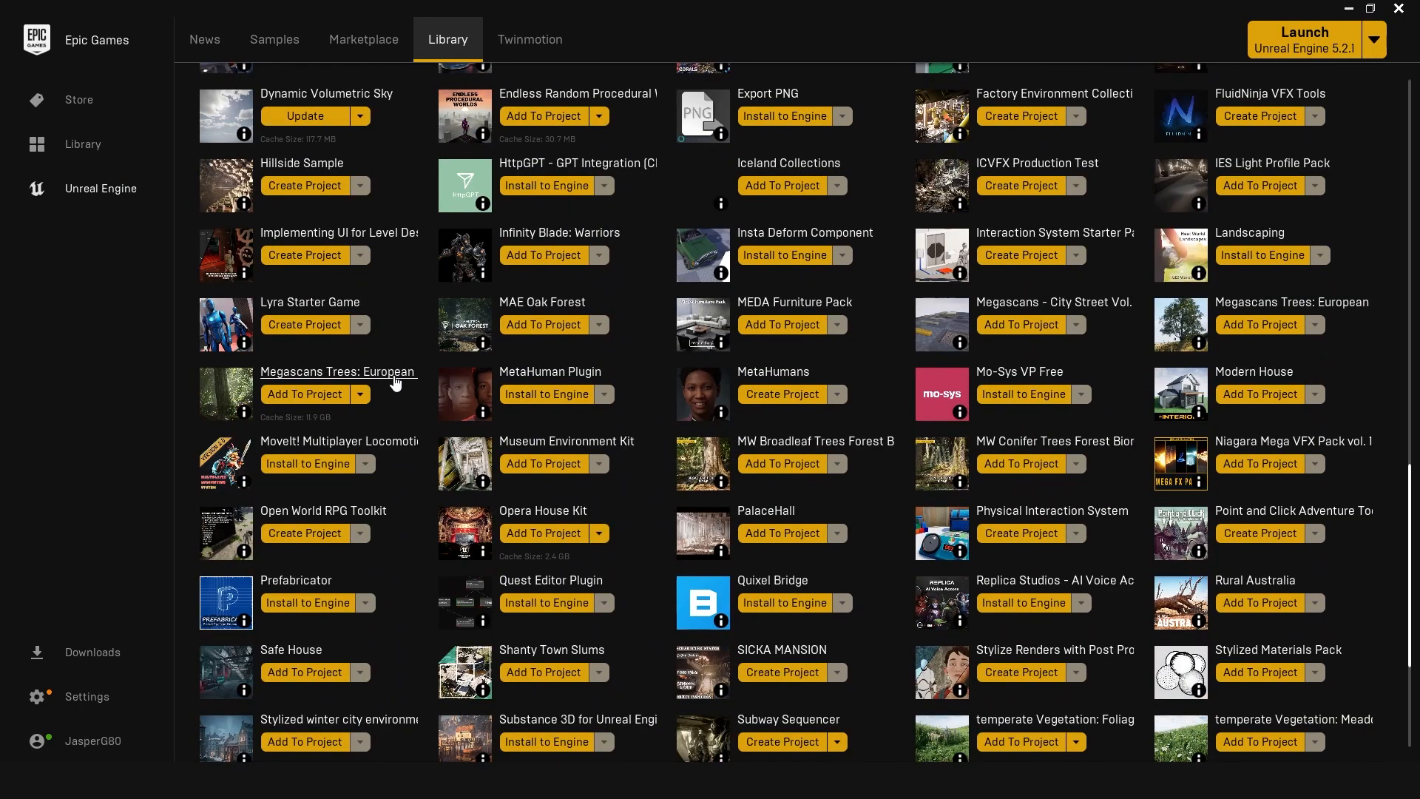
scroll("down", 3)
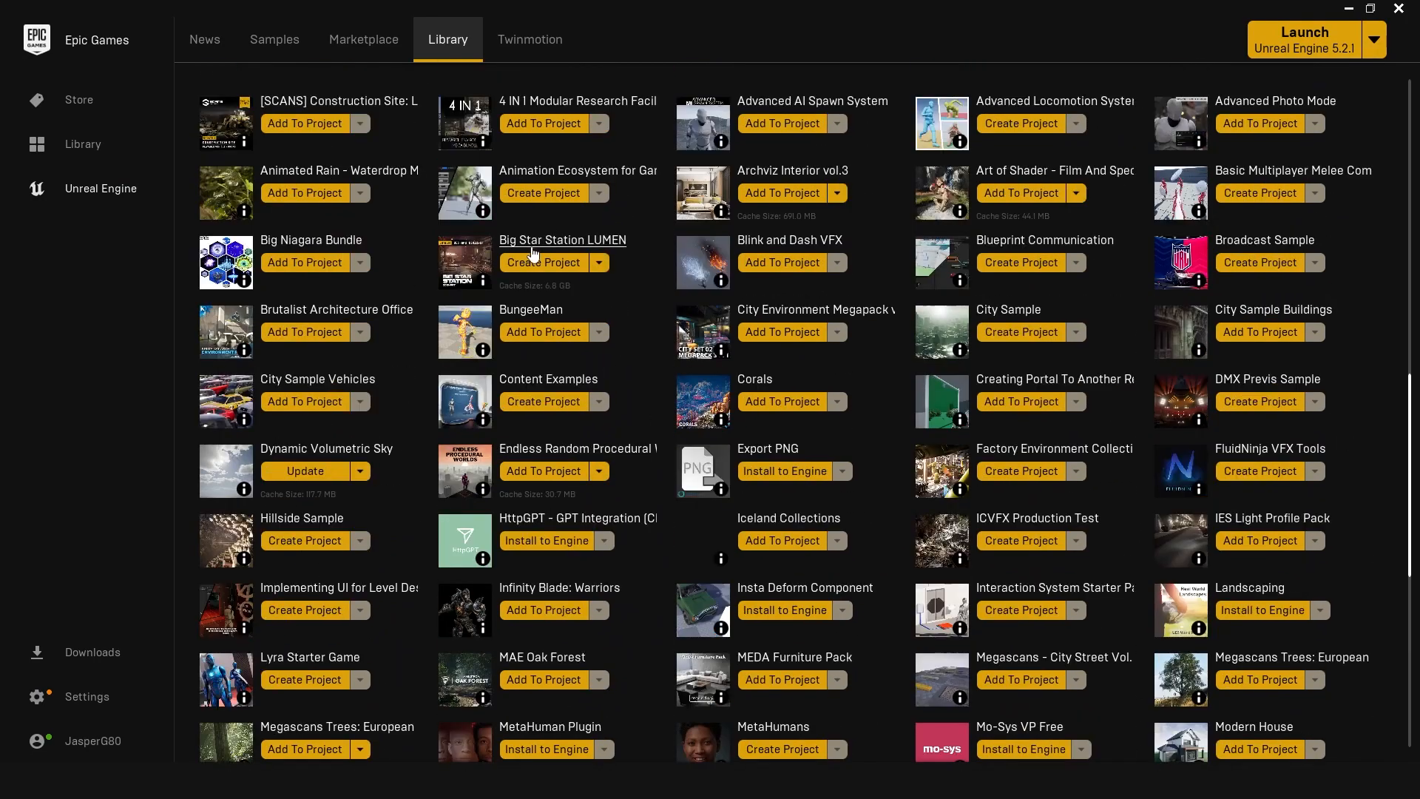
left_click(562, 240)
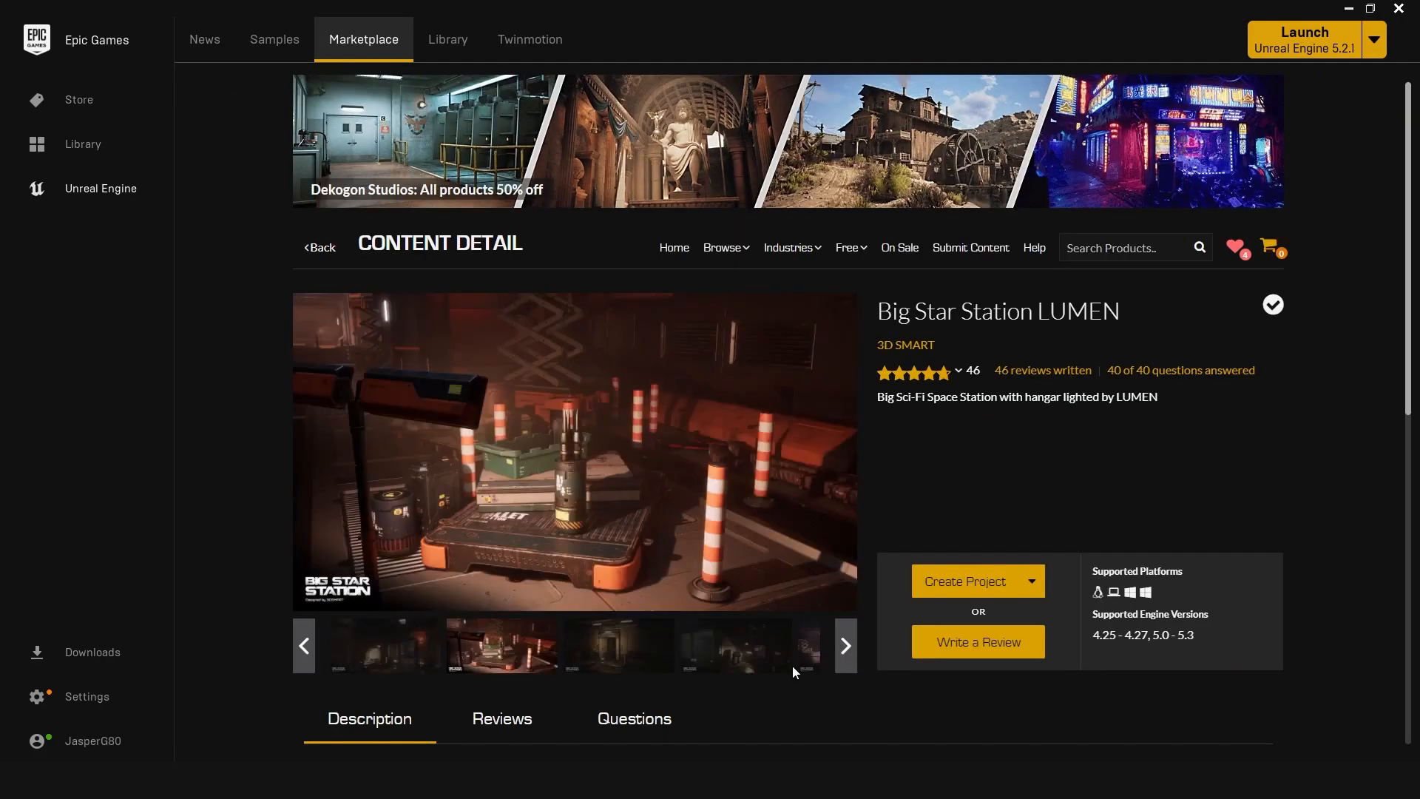
Step: Make a Compositing folder in the Content Drawer and add an Img Media Source asset there
left_click(964, 580)
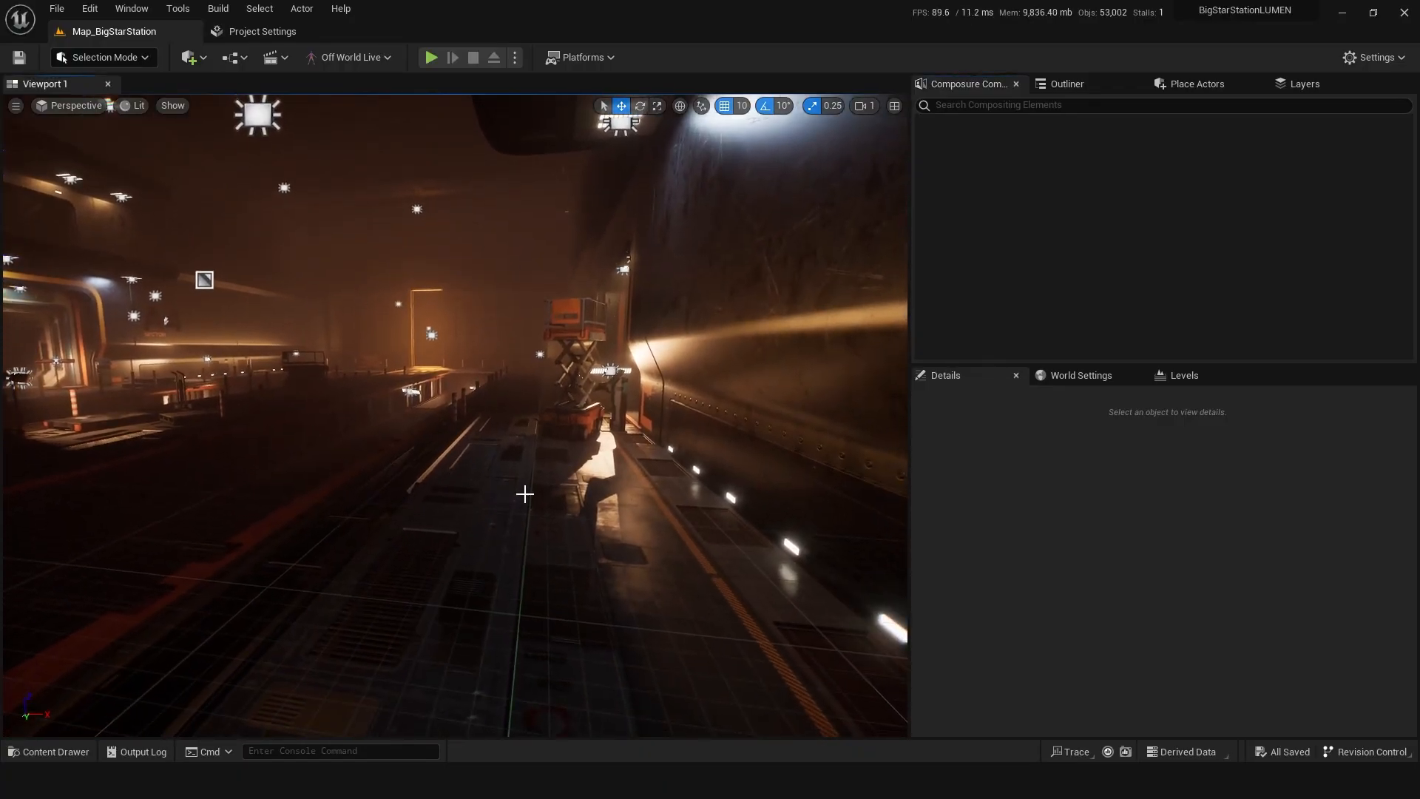
left_click(47, 751)
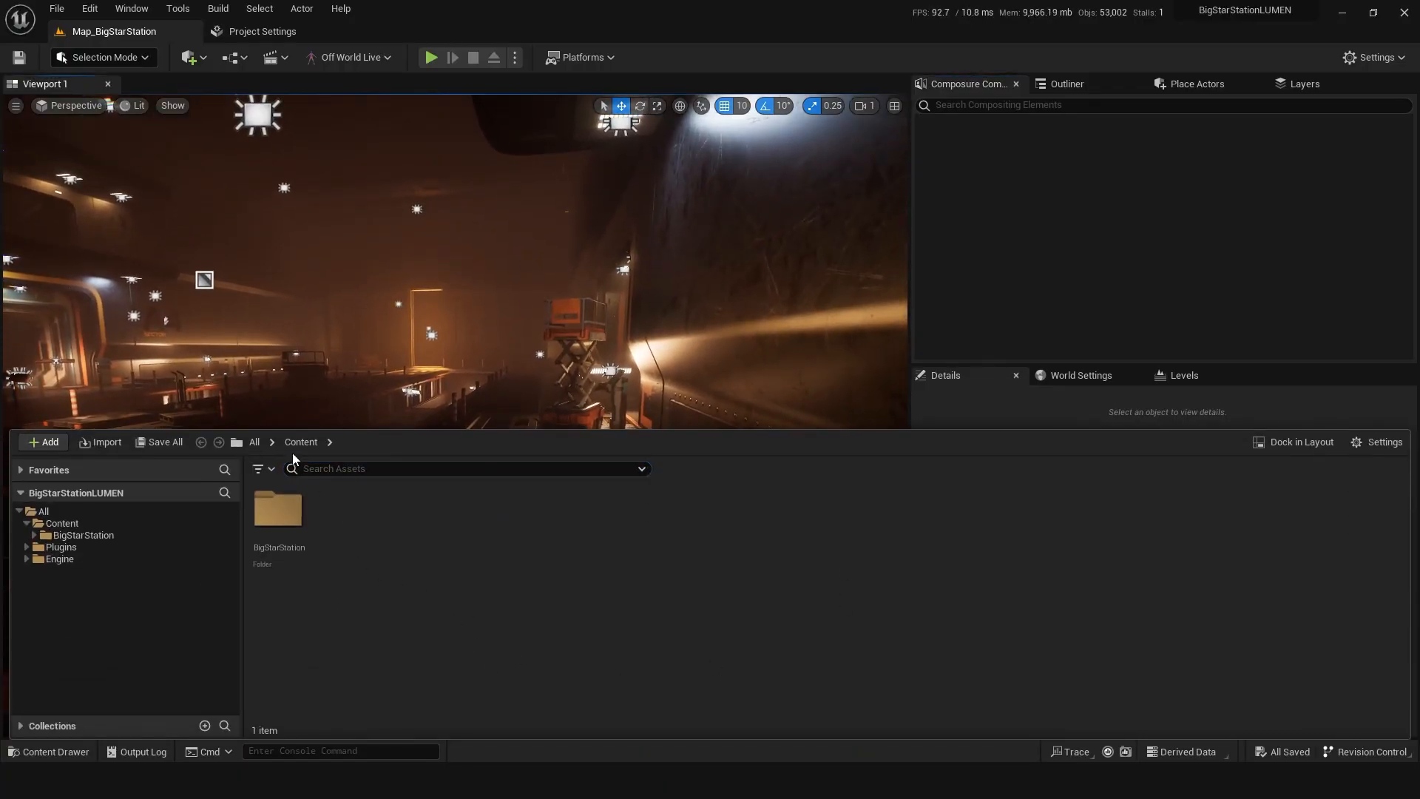
left_click(60, 522)
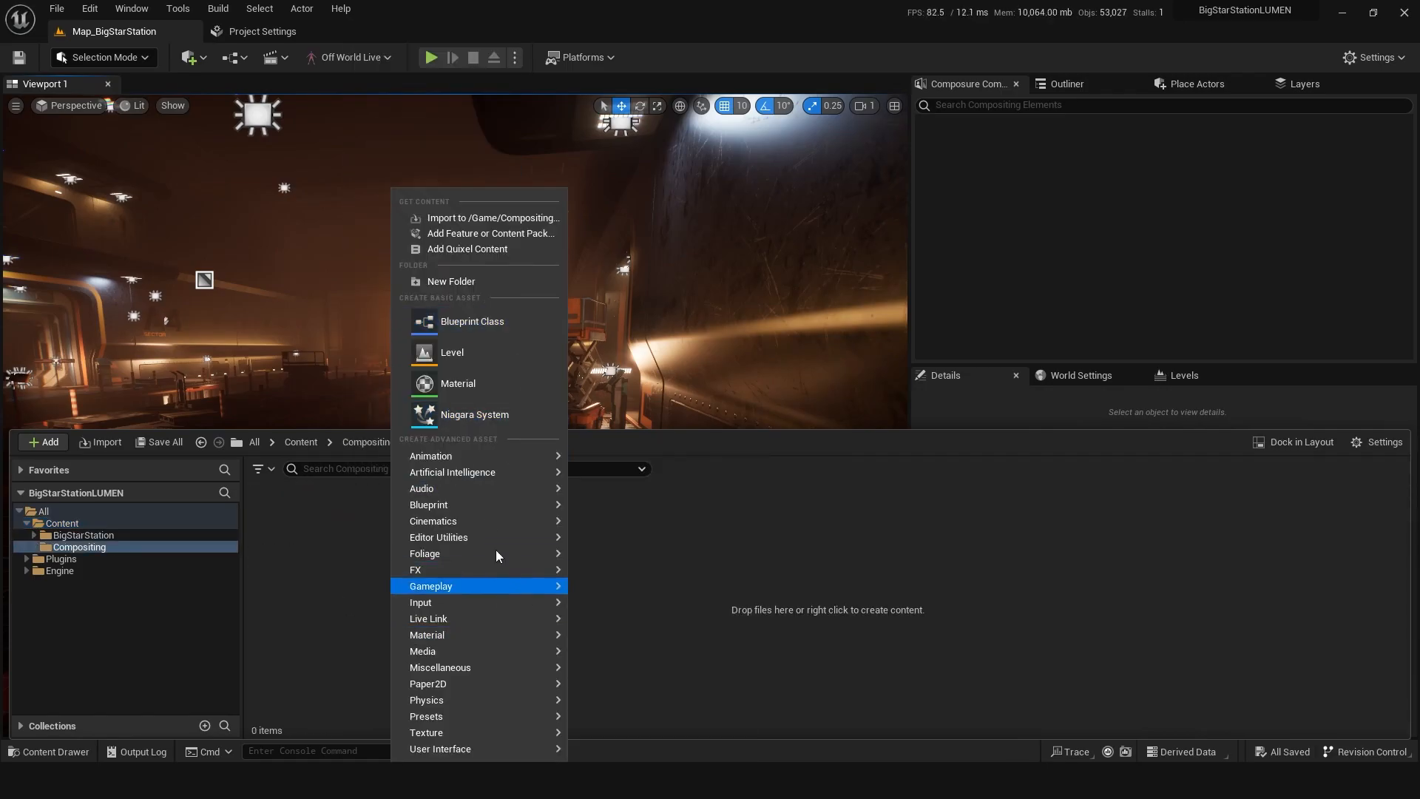
mouse_move(422, 650)
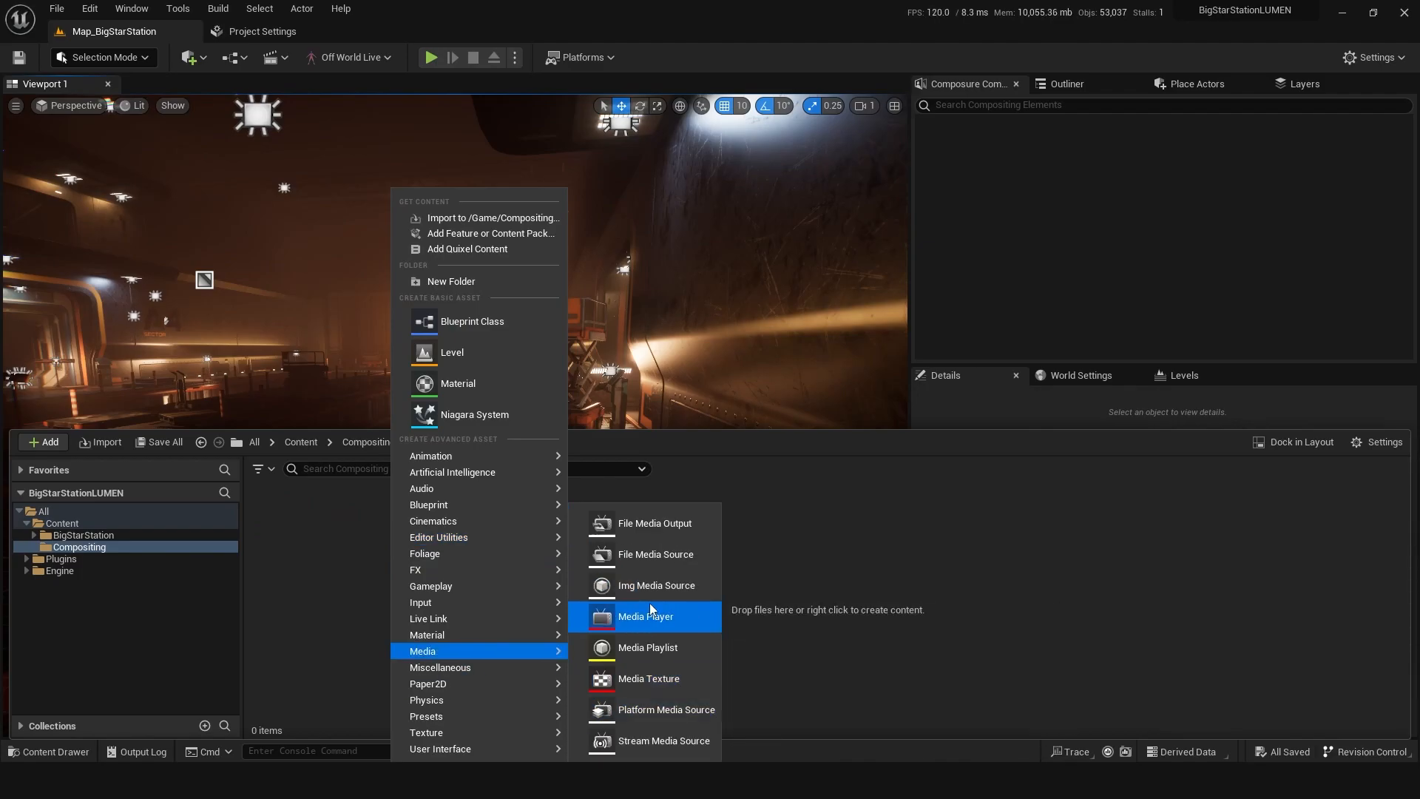
left_click(656, 585)
type("ImgSeque")
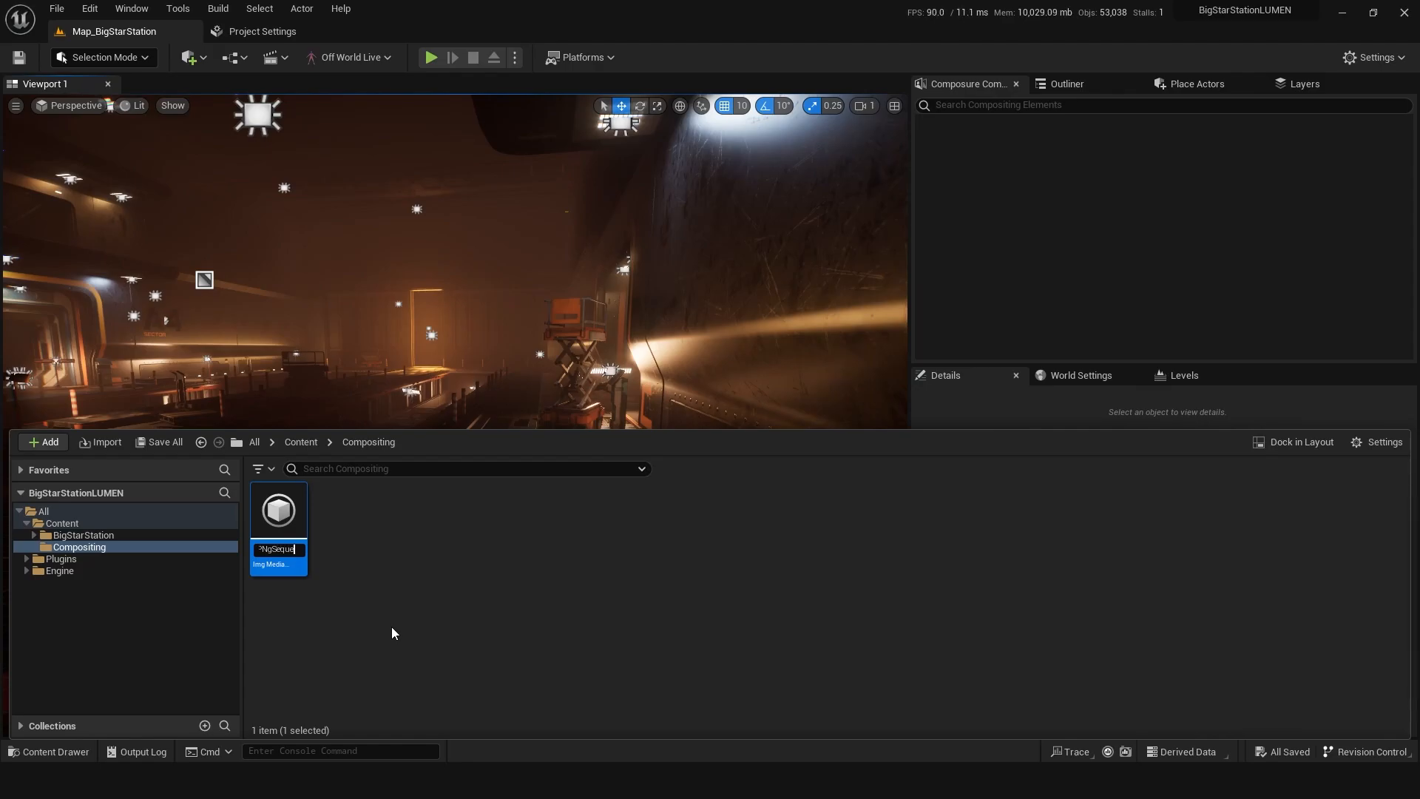
Step: Set the Img Media Source sequence path to the ARBackgrounds_AME alien frame folder
double_click(278, 511)
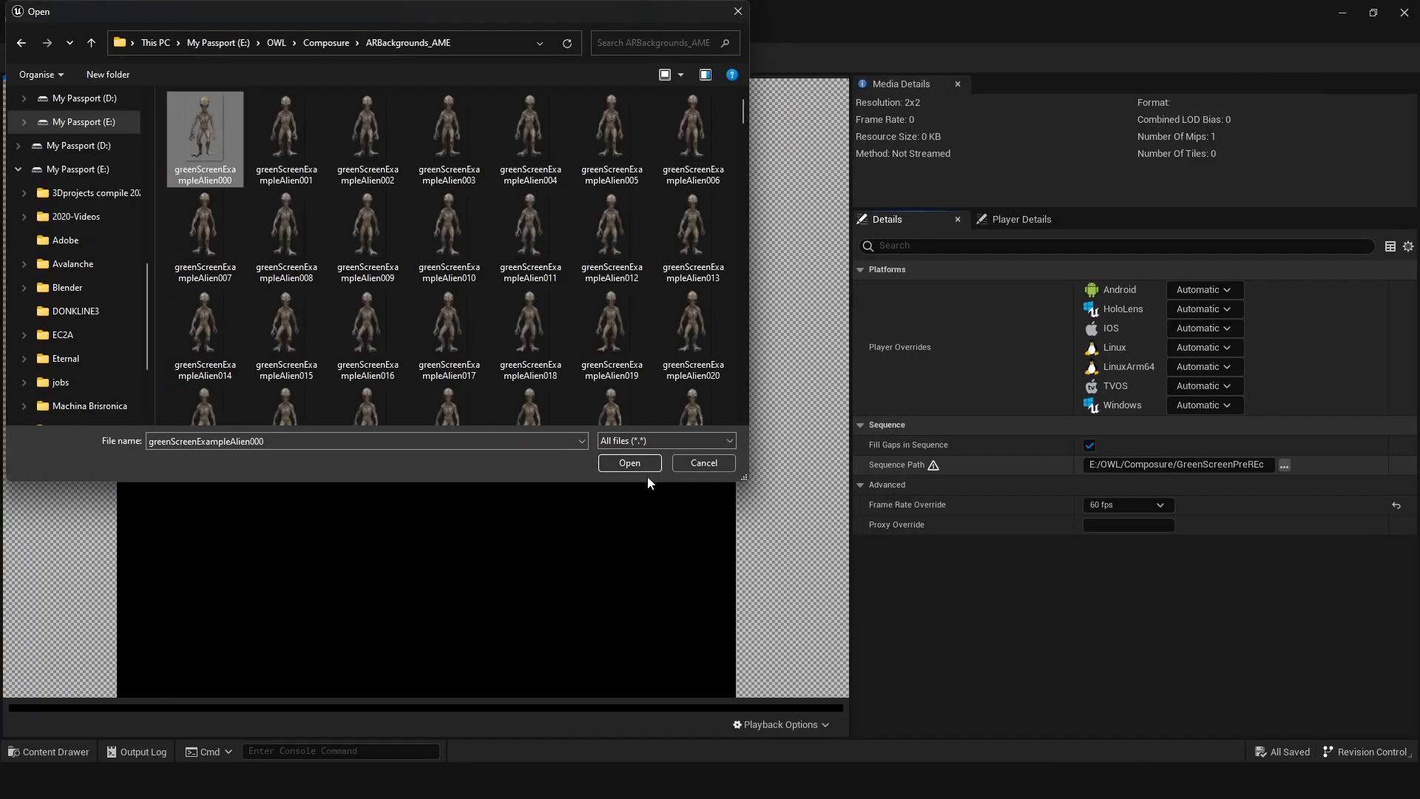
mouse_move(531, 477)
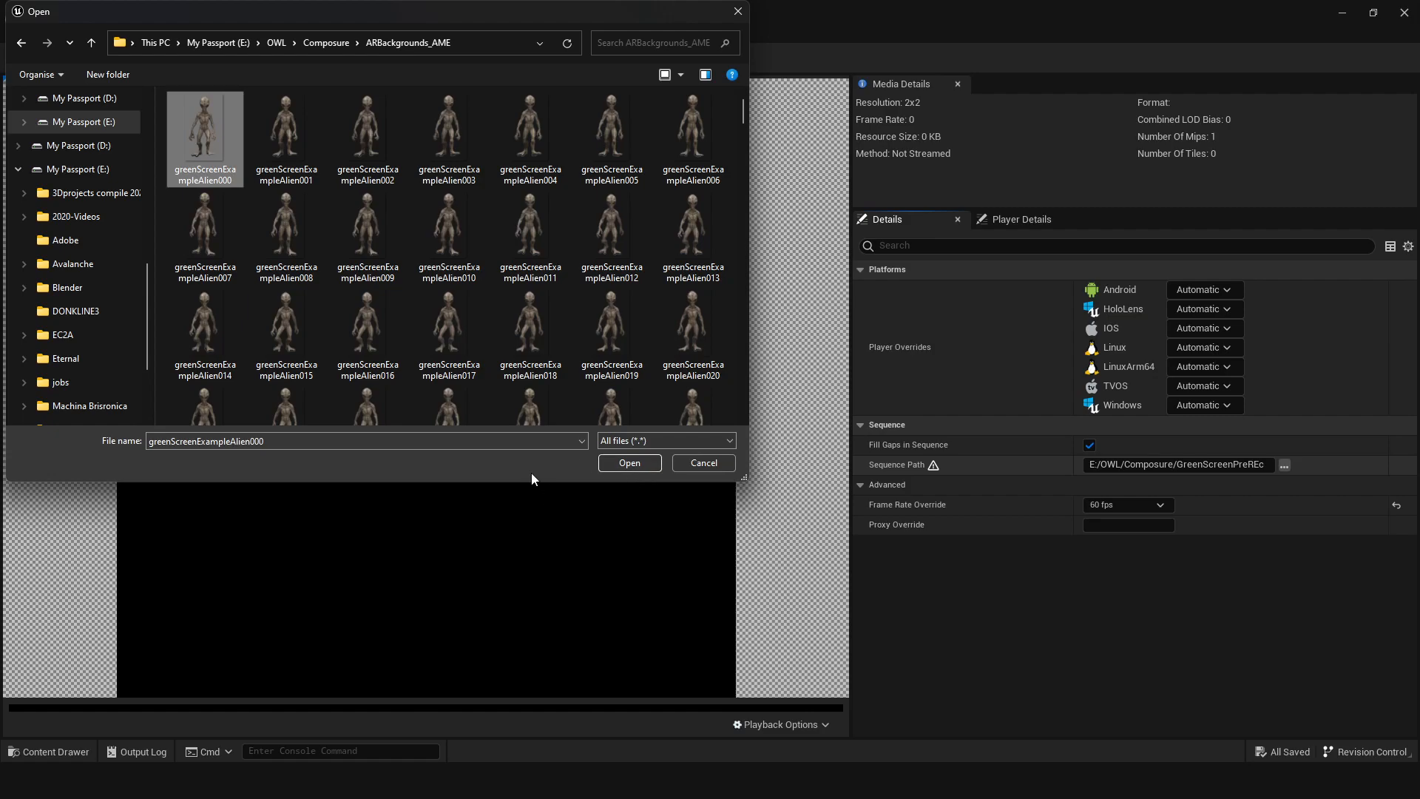
mouse_move(583, 472)
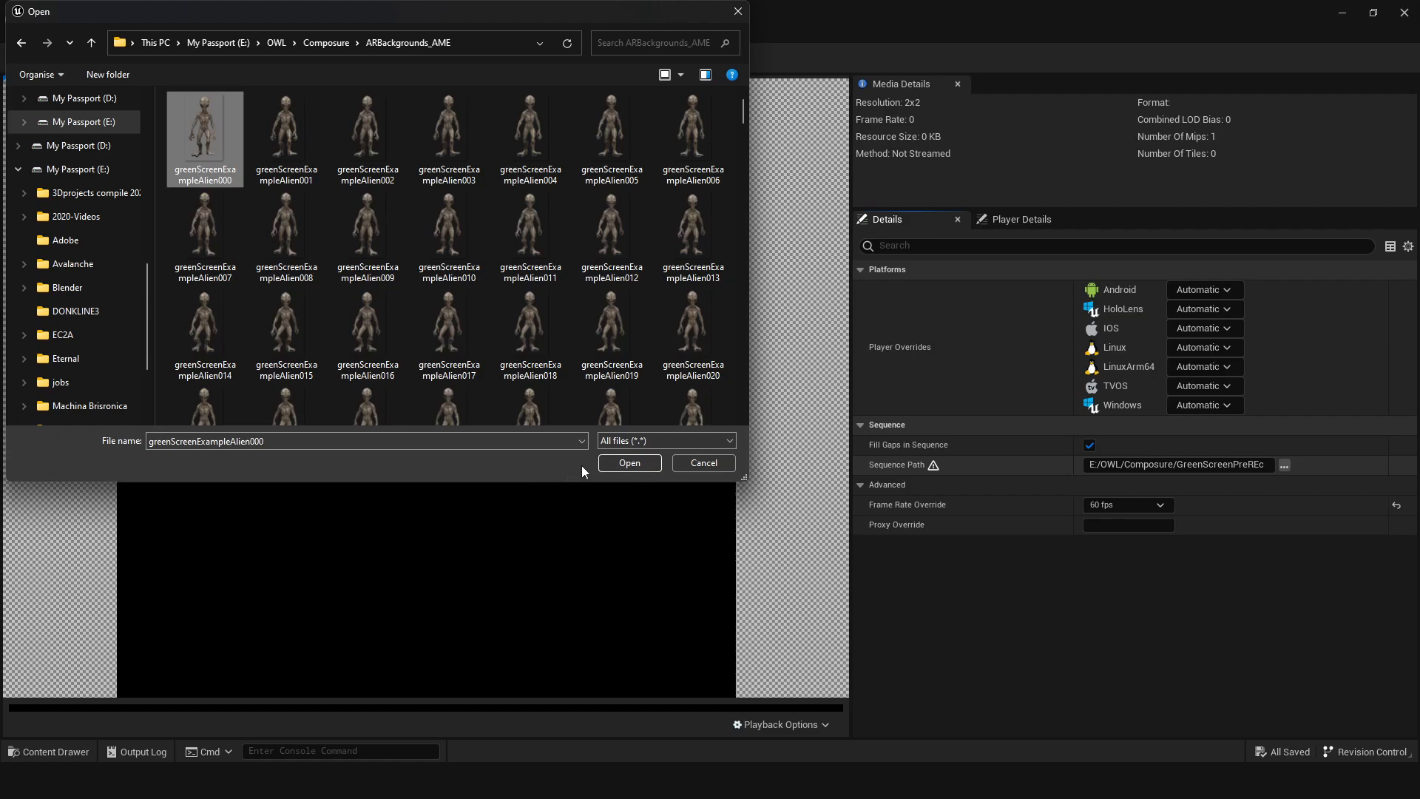
left_click(629, 463)
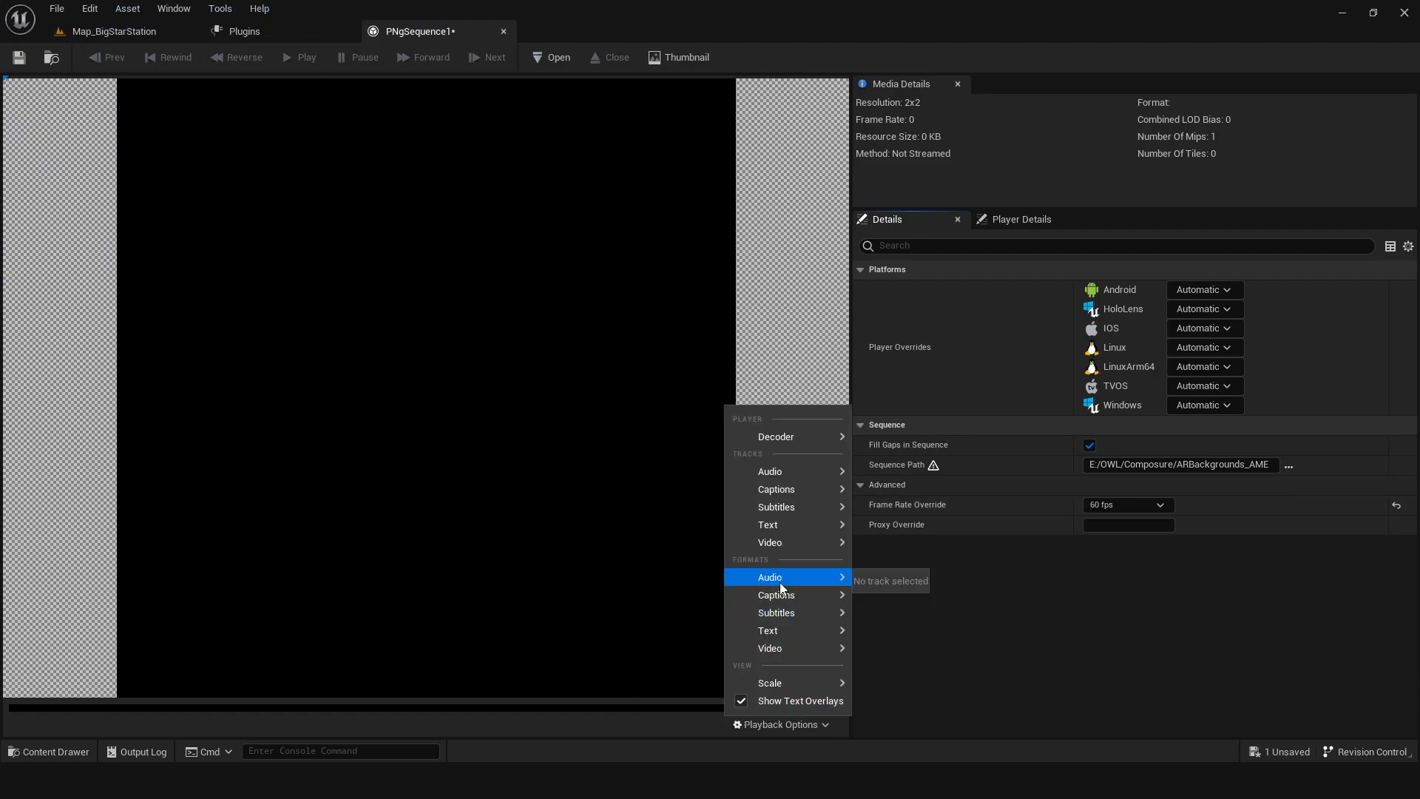
Step: Preview the alien frames and set the Frame Rate Override to 30 fps under Advanced
left_click(552, 58)
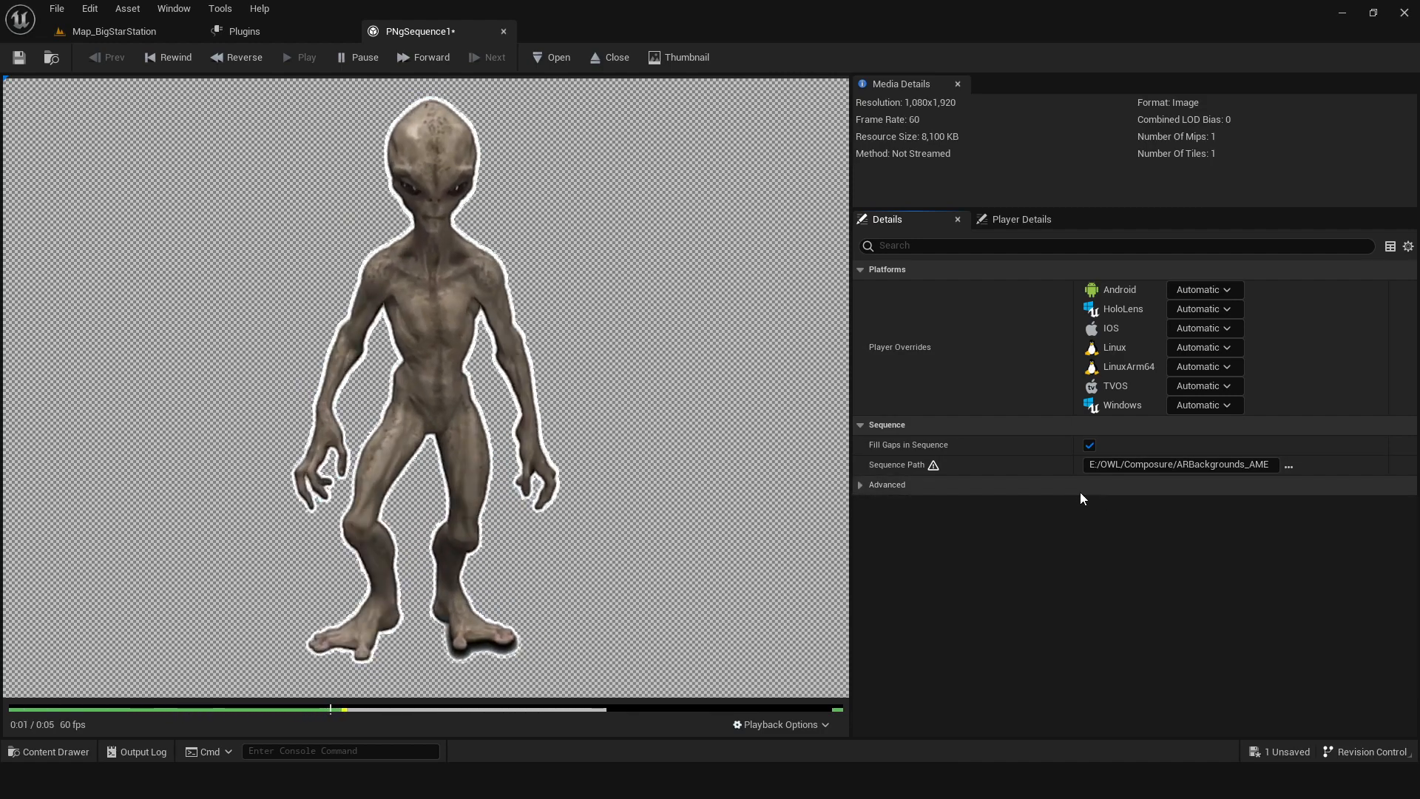
left_click(1127, 505)
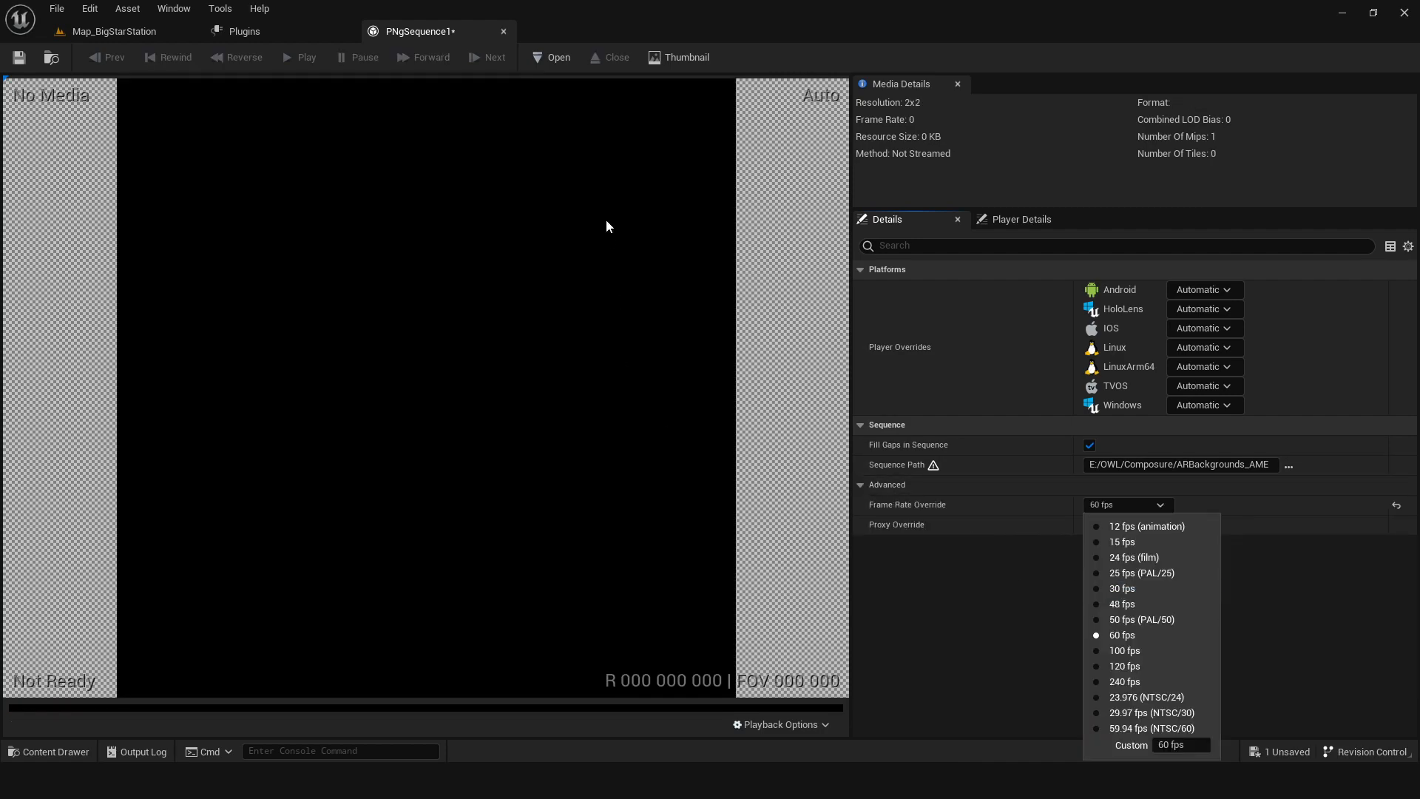
left_click(1121, 634)
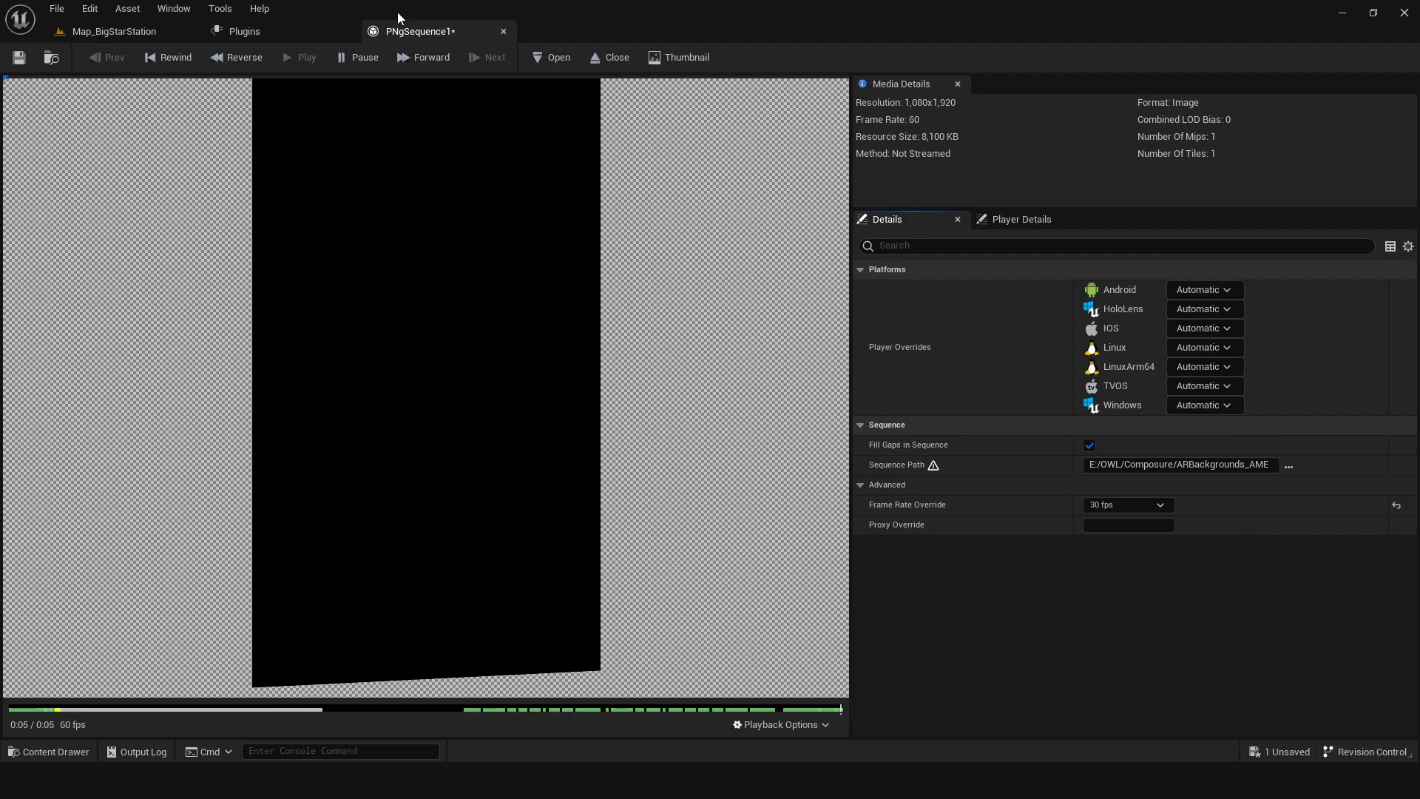
left_click(108, 31)
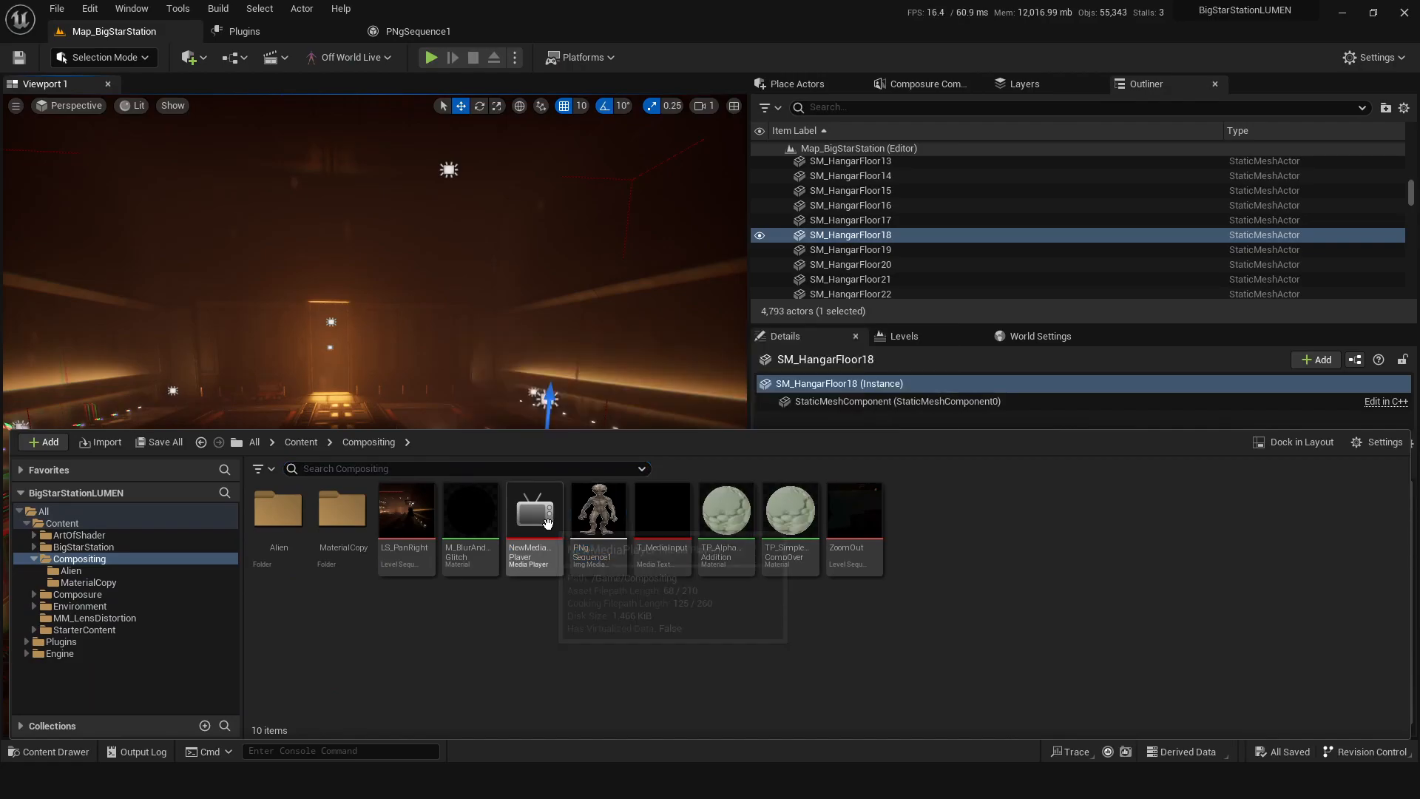
Step: Create a Media Player with a linked MediaTexture output and load PNgSequence1 into it
double_click(533, 507)
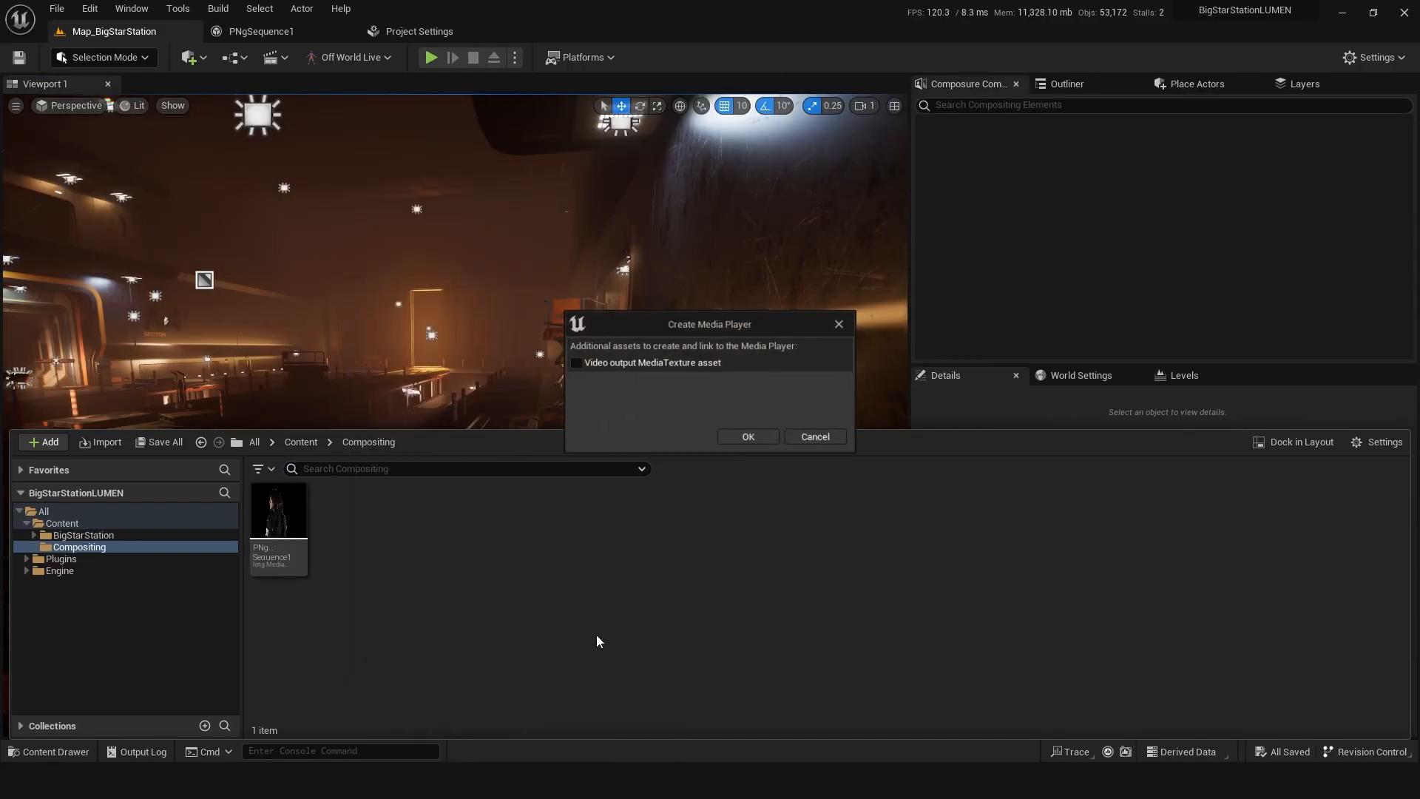
left_click(574, 362)
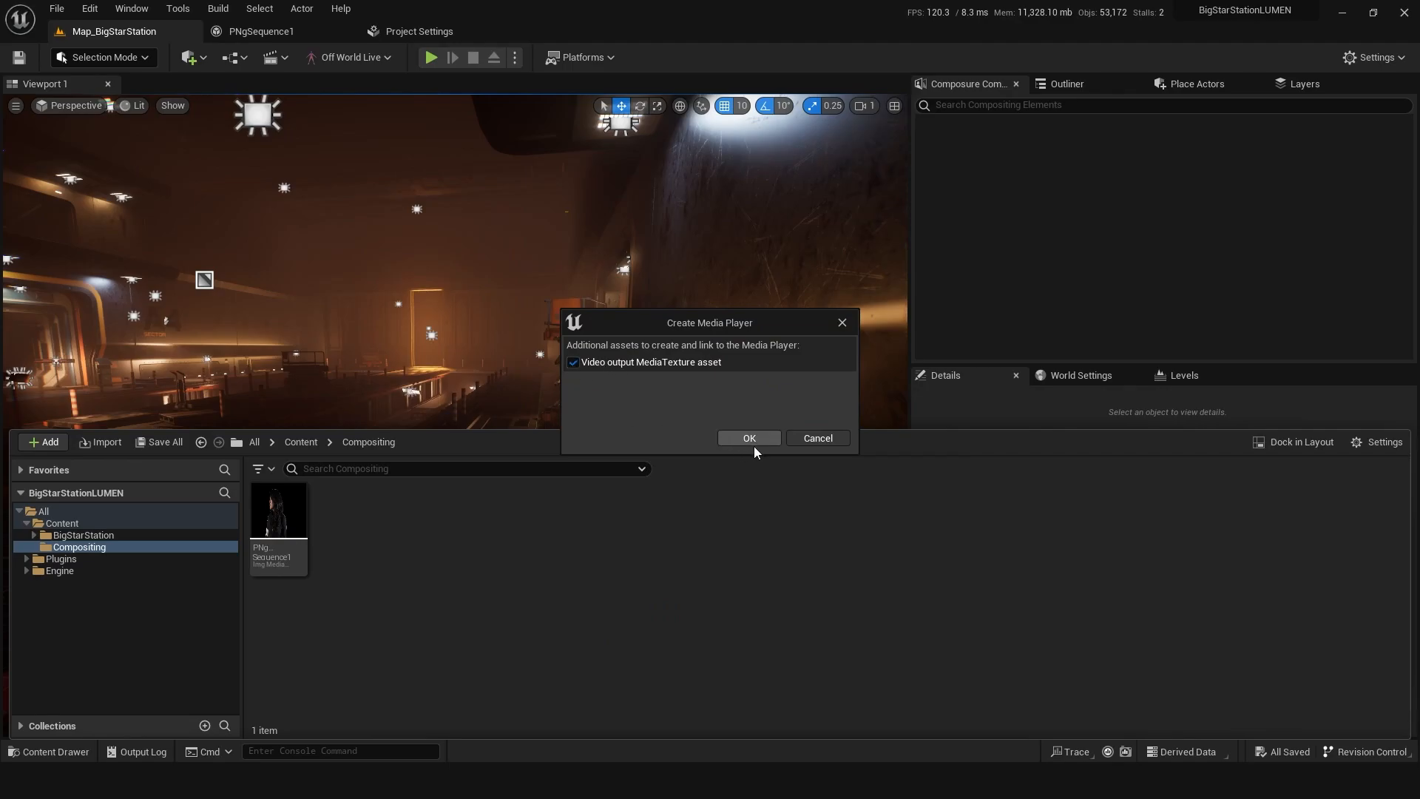
left_click(748, 438)
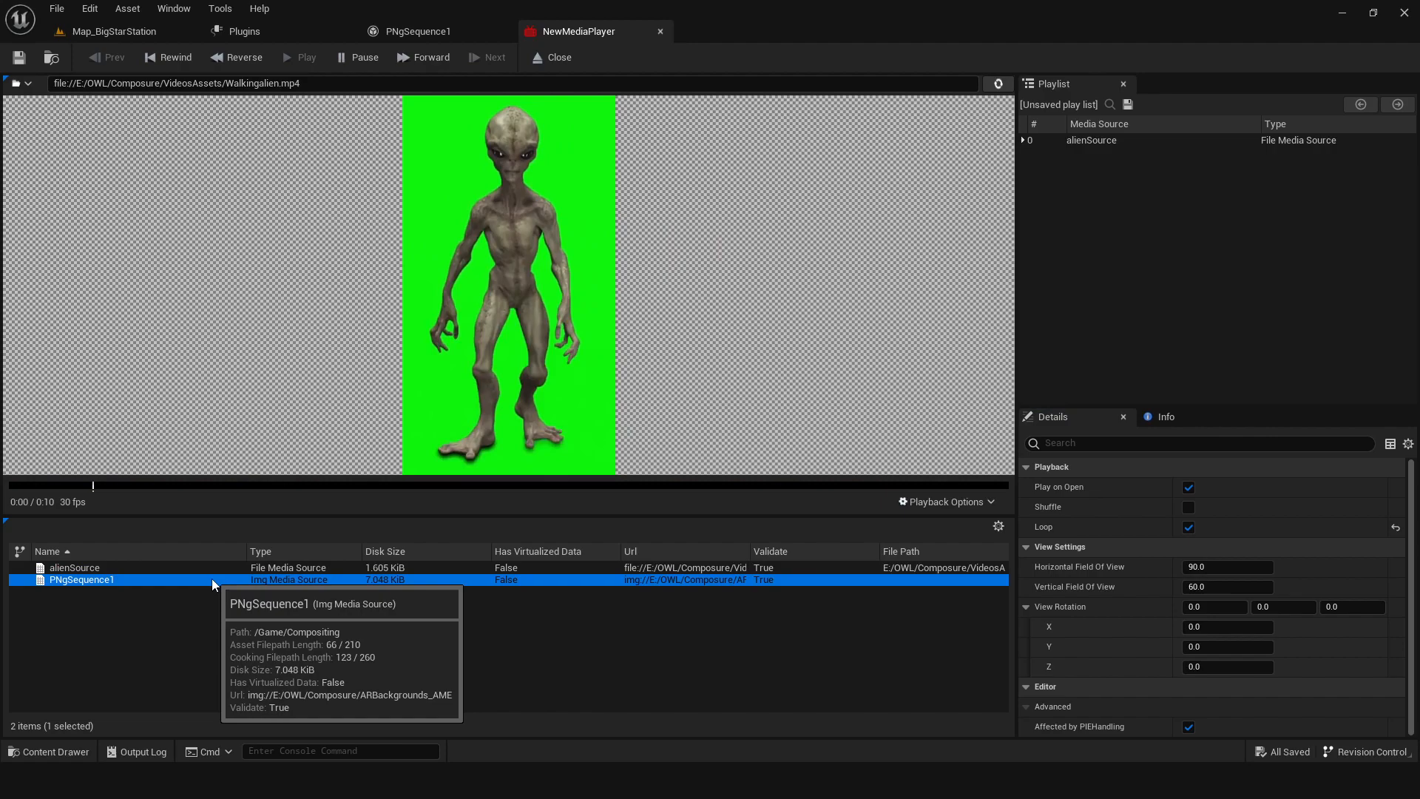
double_click(82, 580)
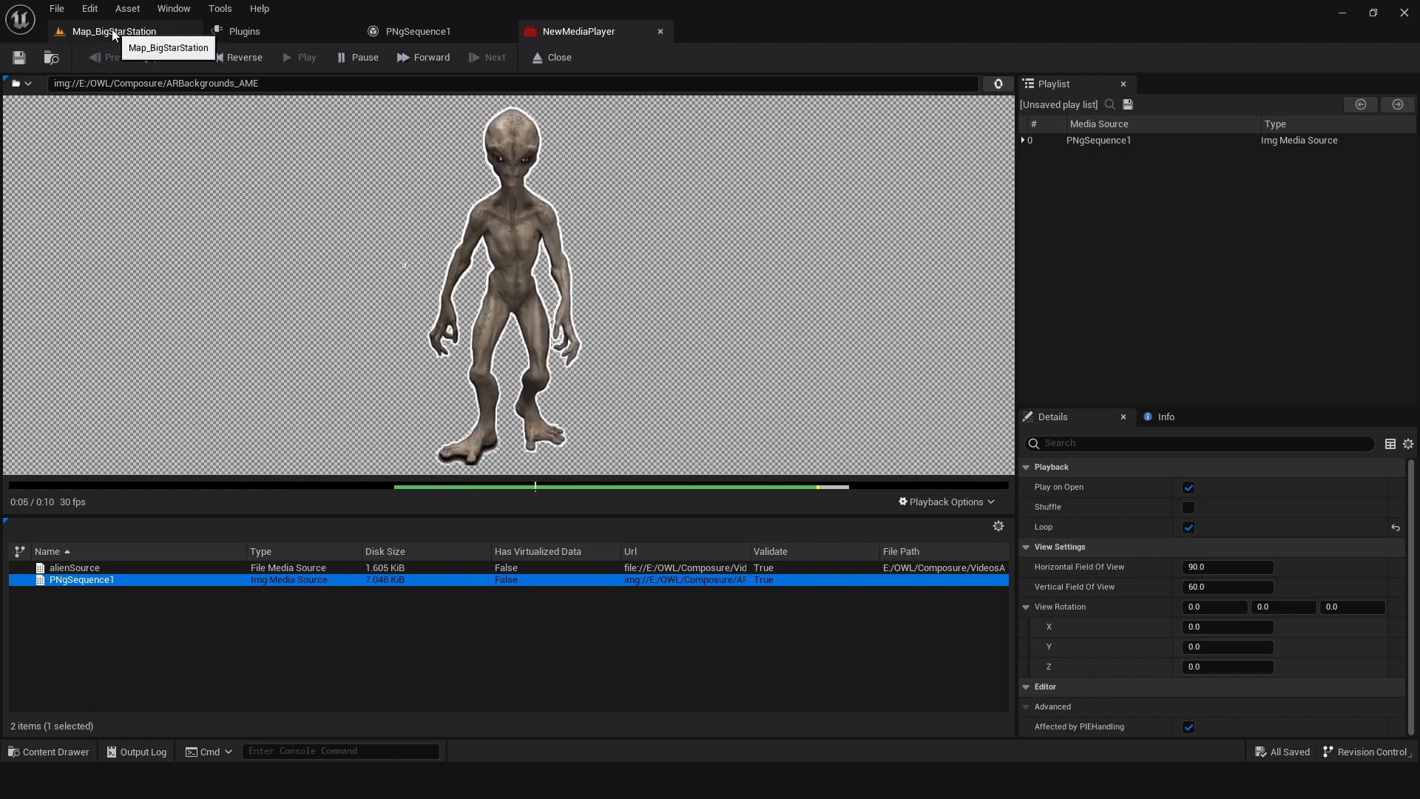
left_click(112, 31)
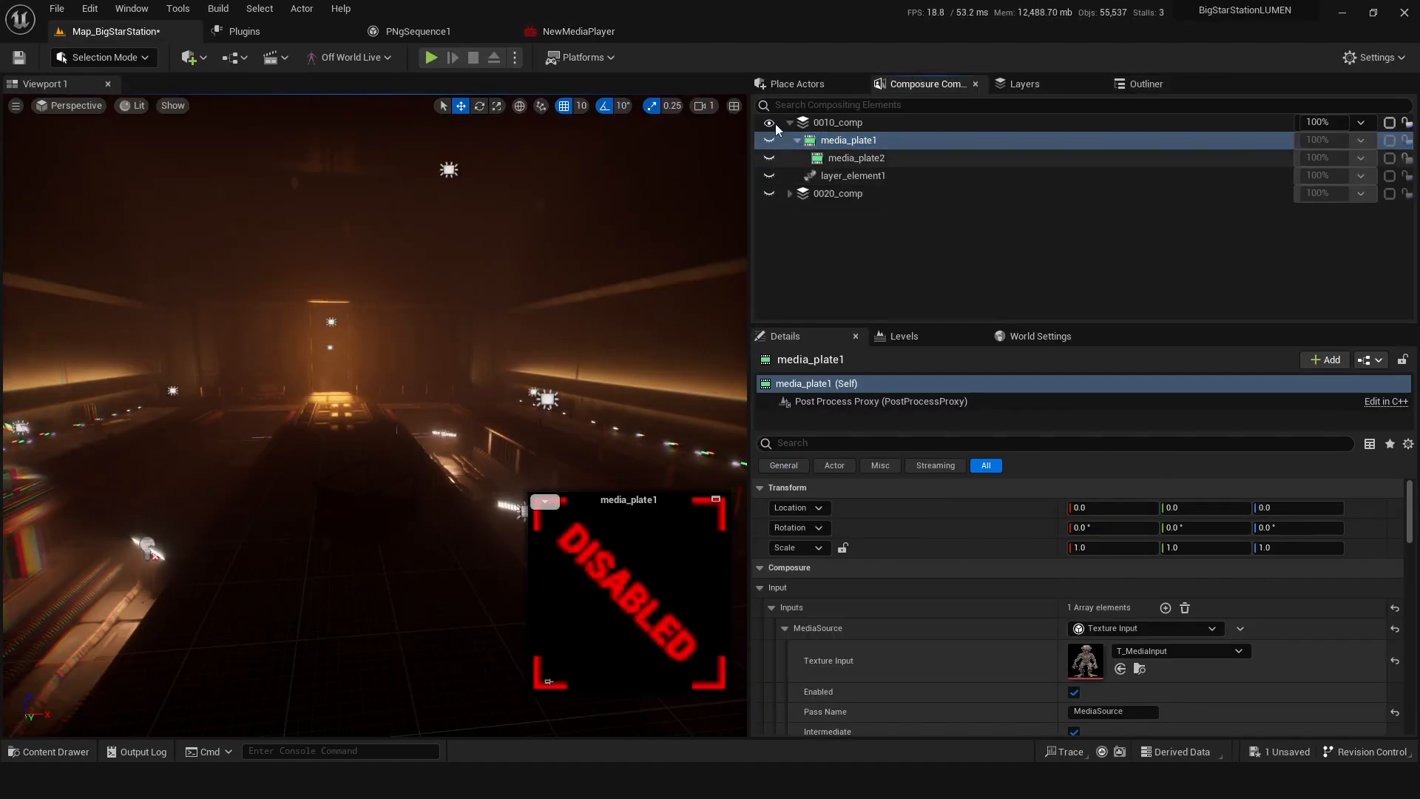
Step: Create a new comp shot with a Media Plate element whose texture input is T_MediaInput
right_click(837, 123)
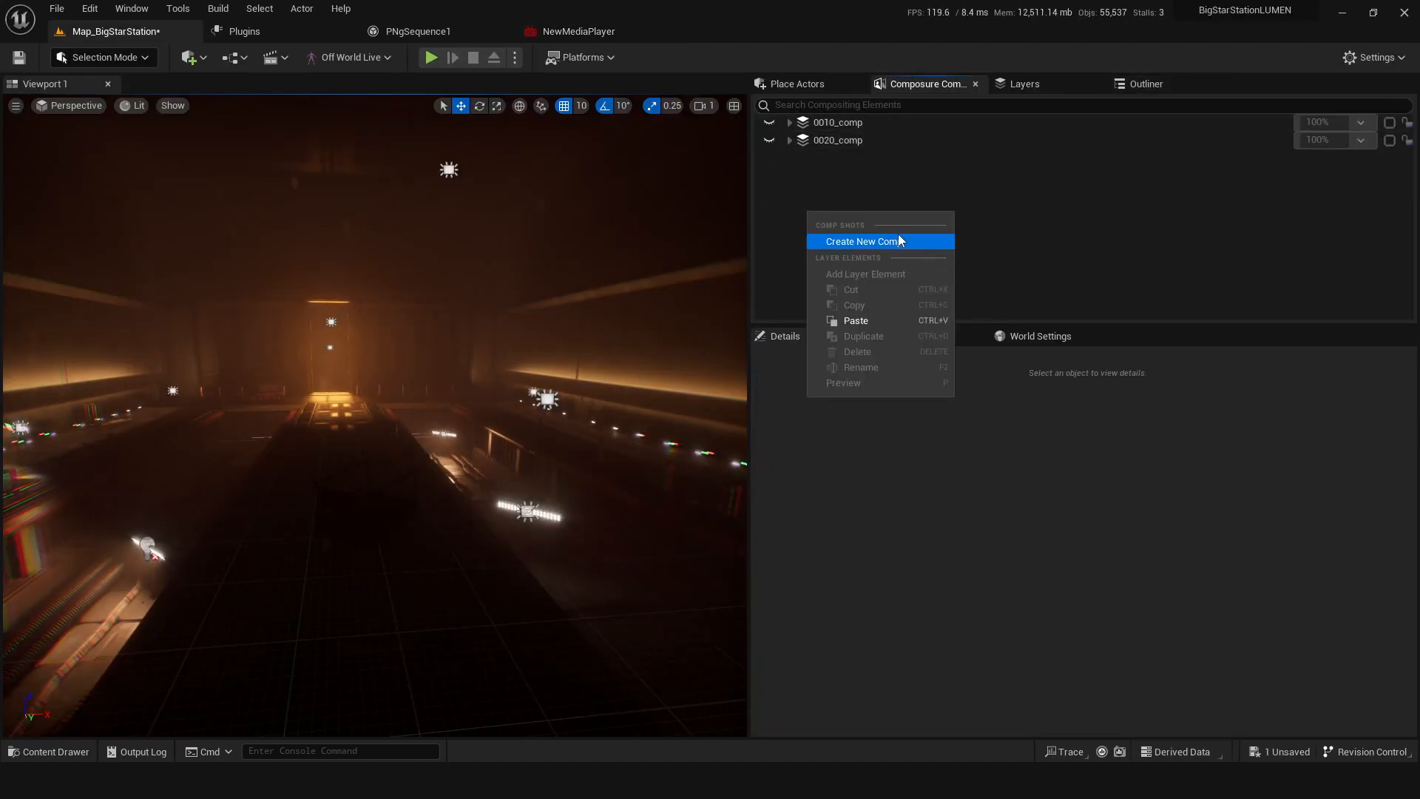
left_click(863, 241)
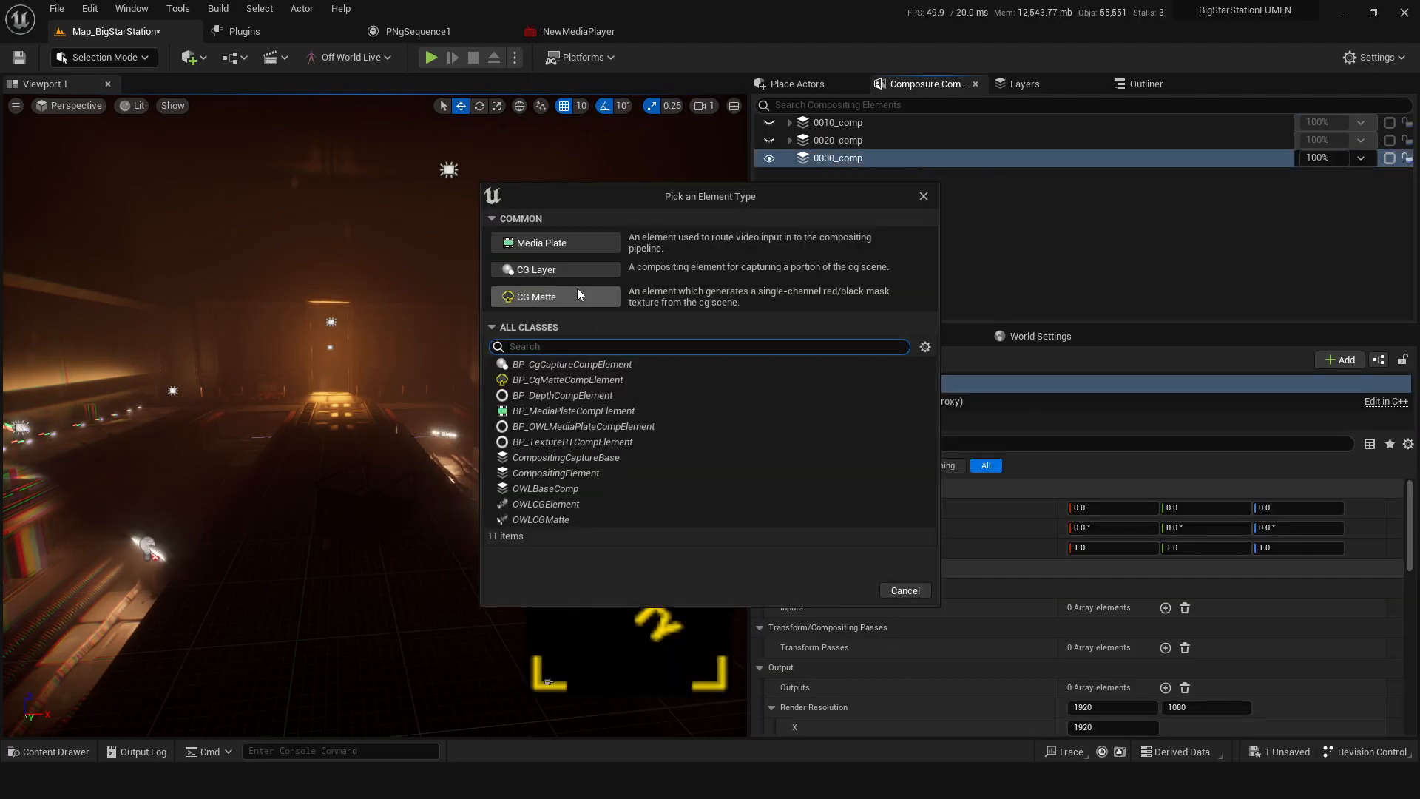
left_click(542, 242)
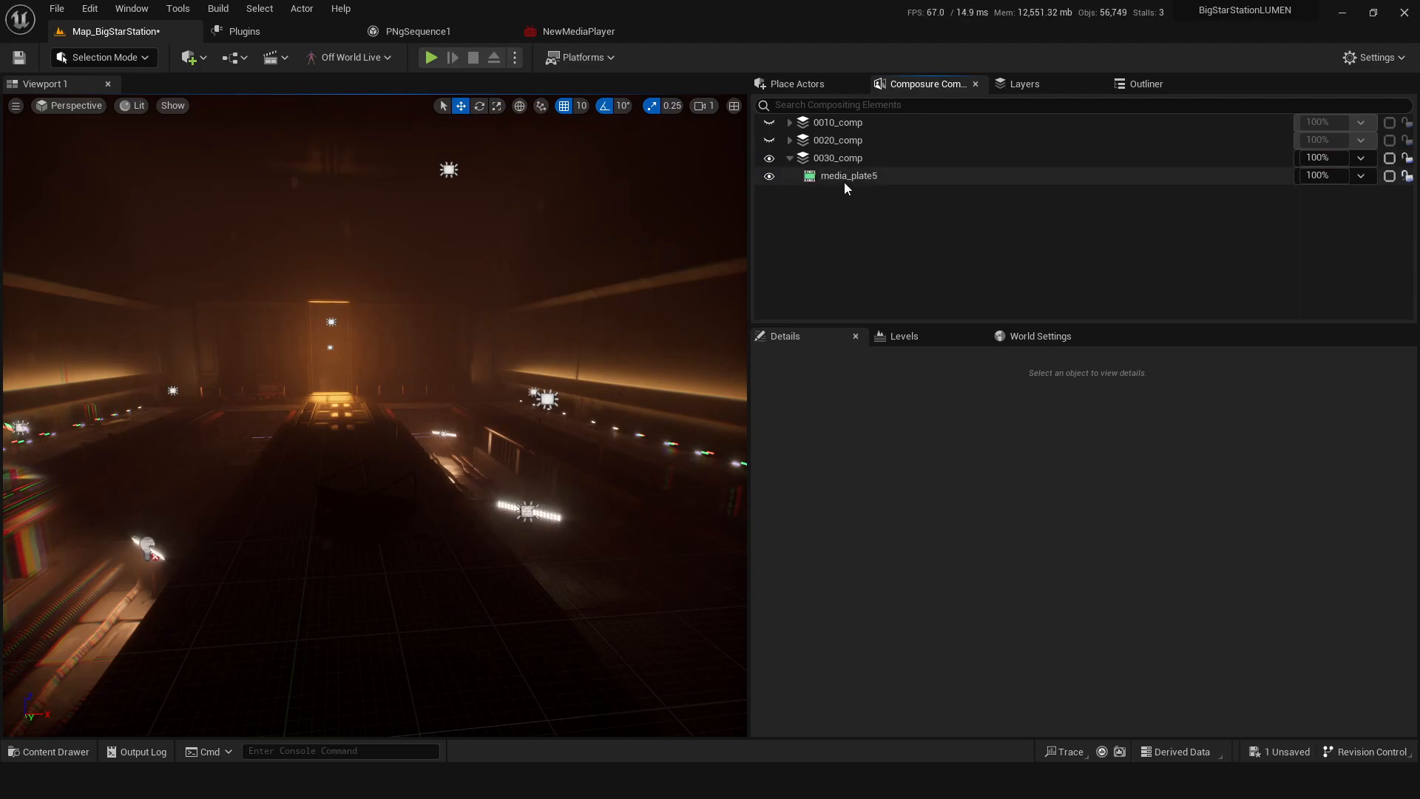
left_click(848, 175)
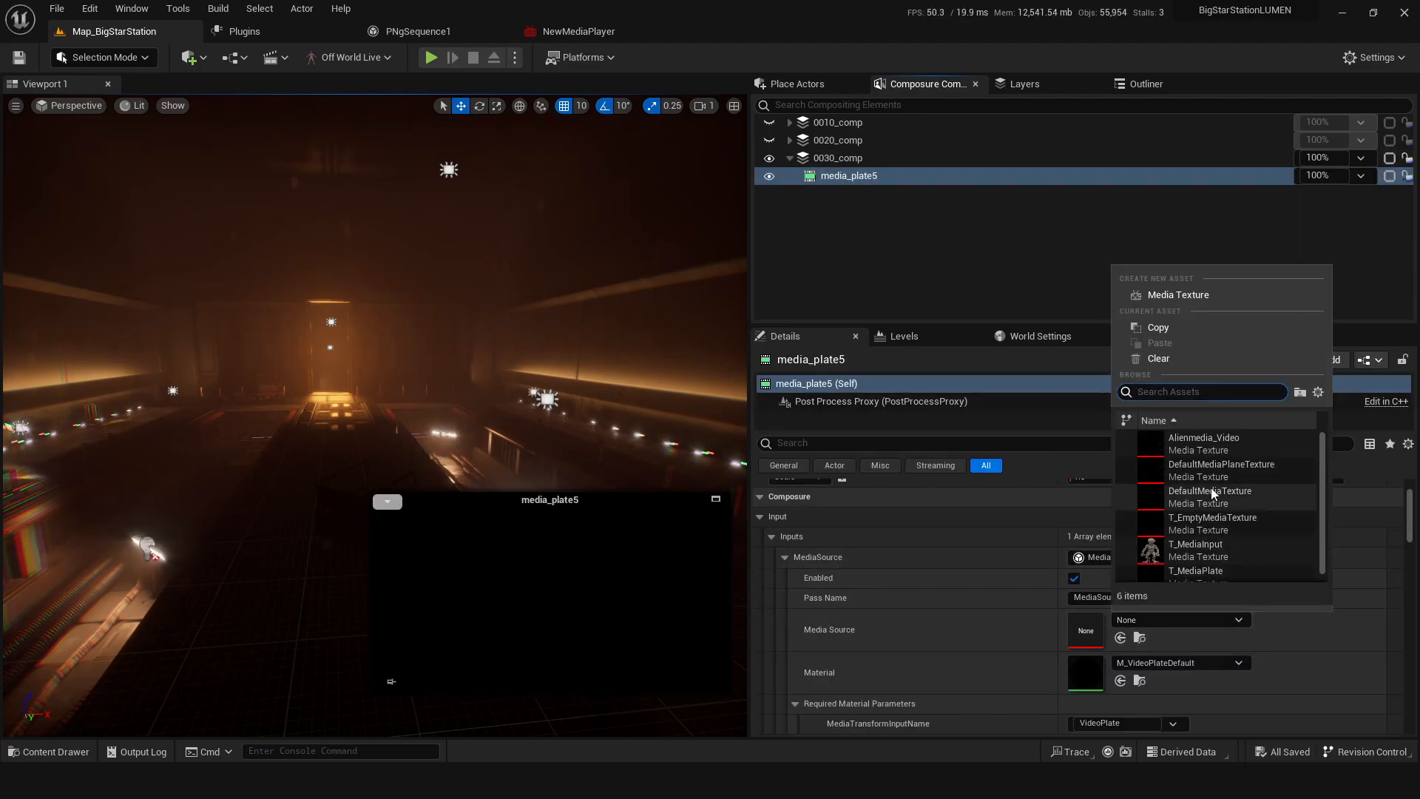
mouse_move(1195, 550)
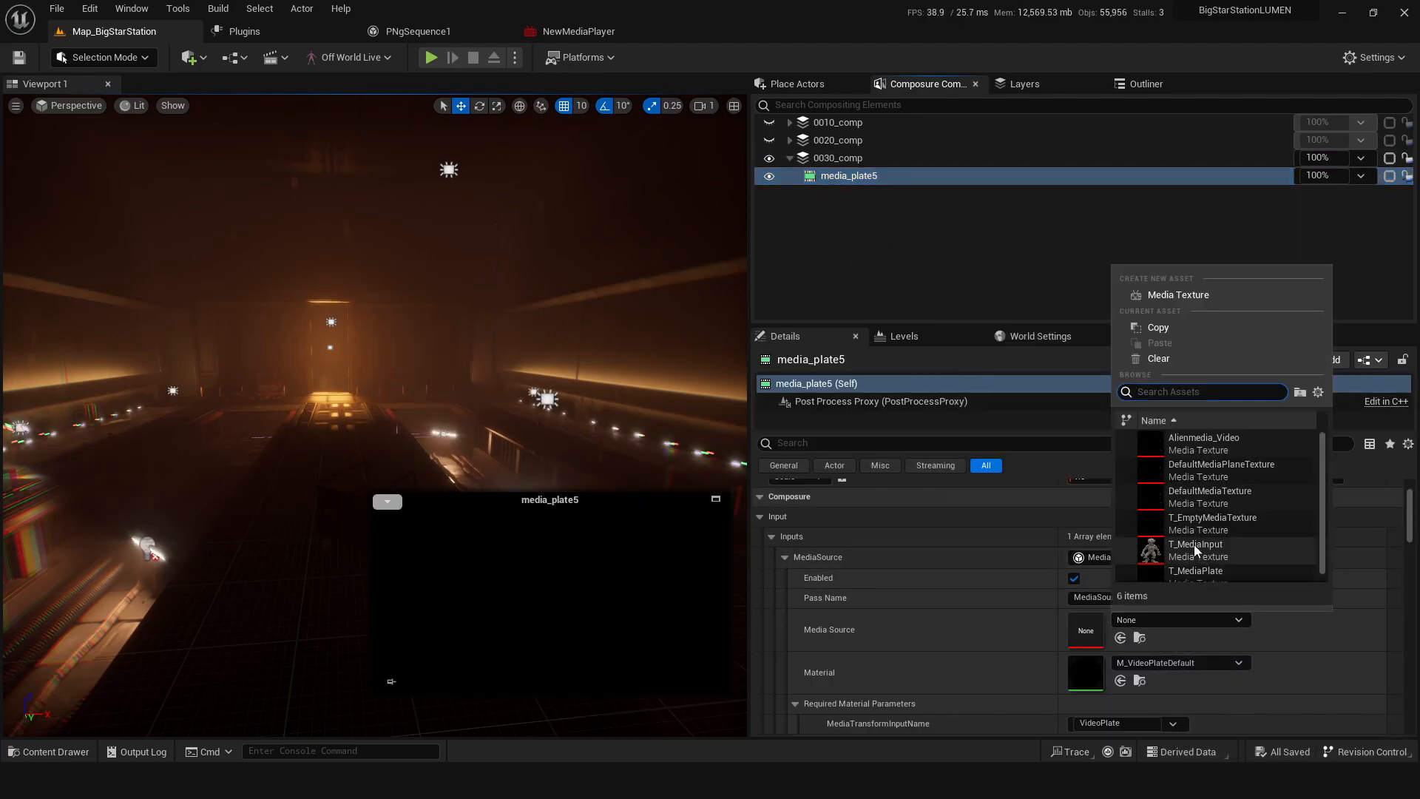
left_click(837, 159)
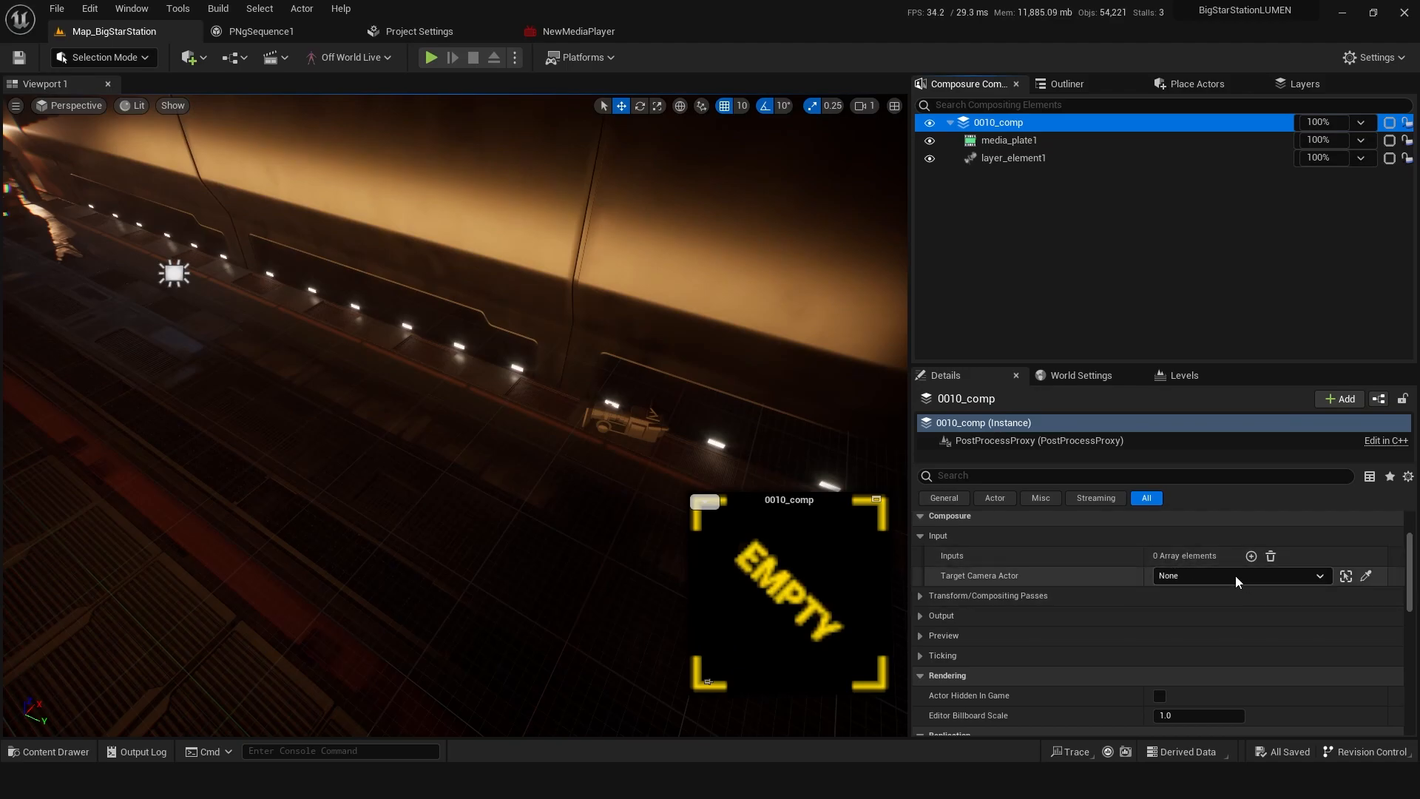
Step: Save the new transform pass material as SimpleCompOver in the Compositing folder
left_click(1236, 576)
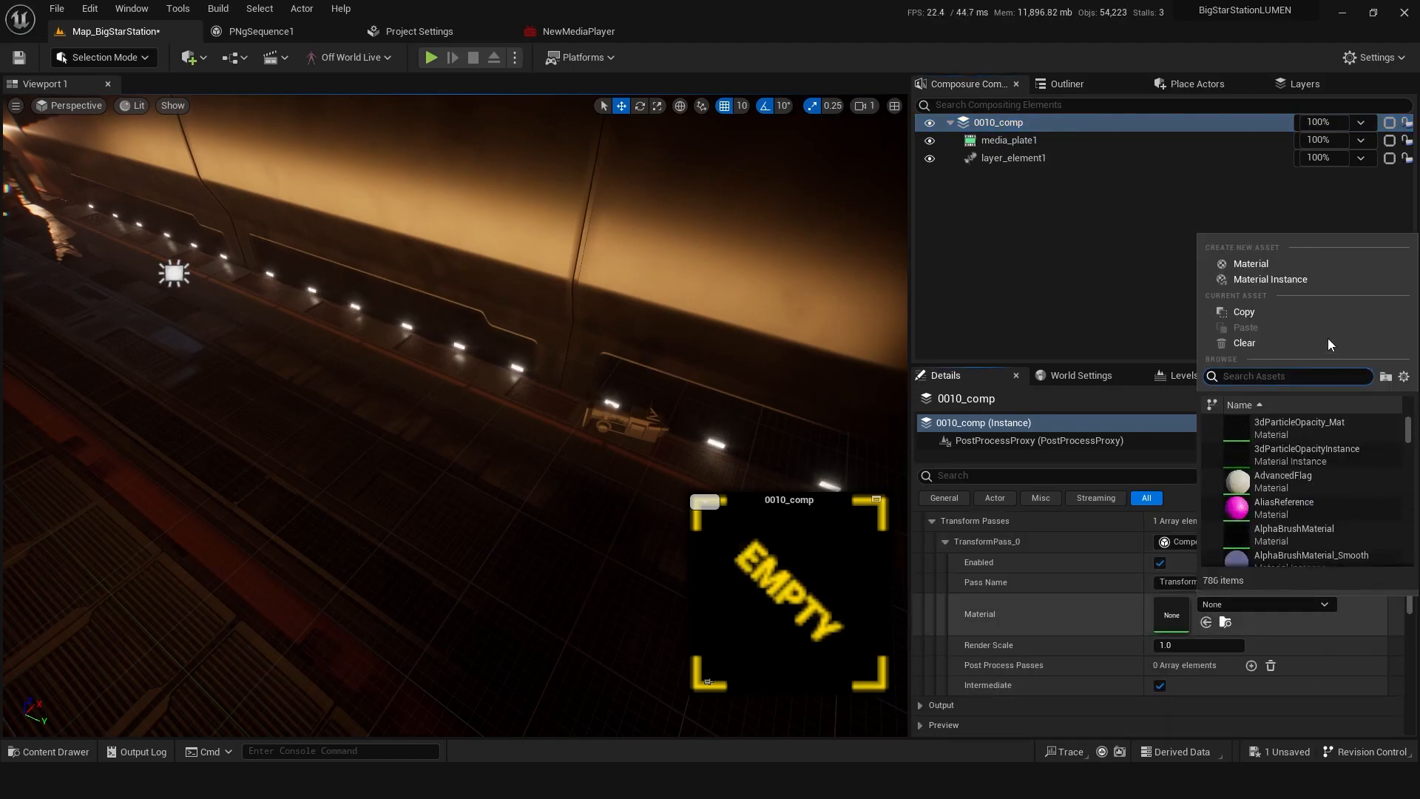
left_click(1251, 263)
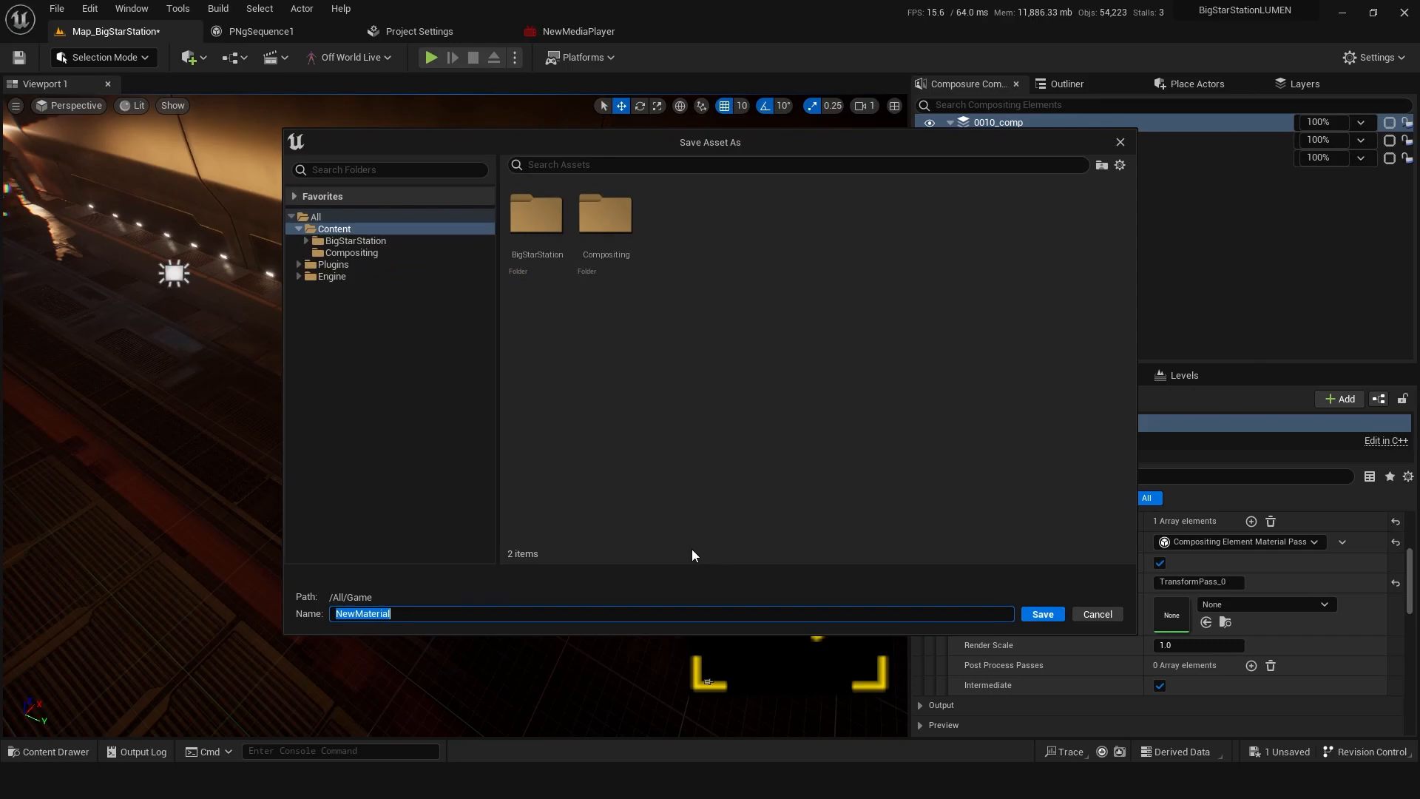
type("SimpleCompOver")
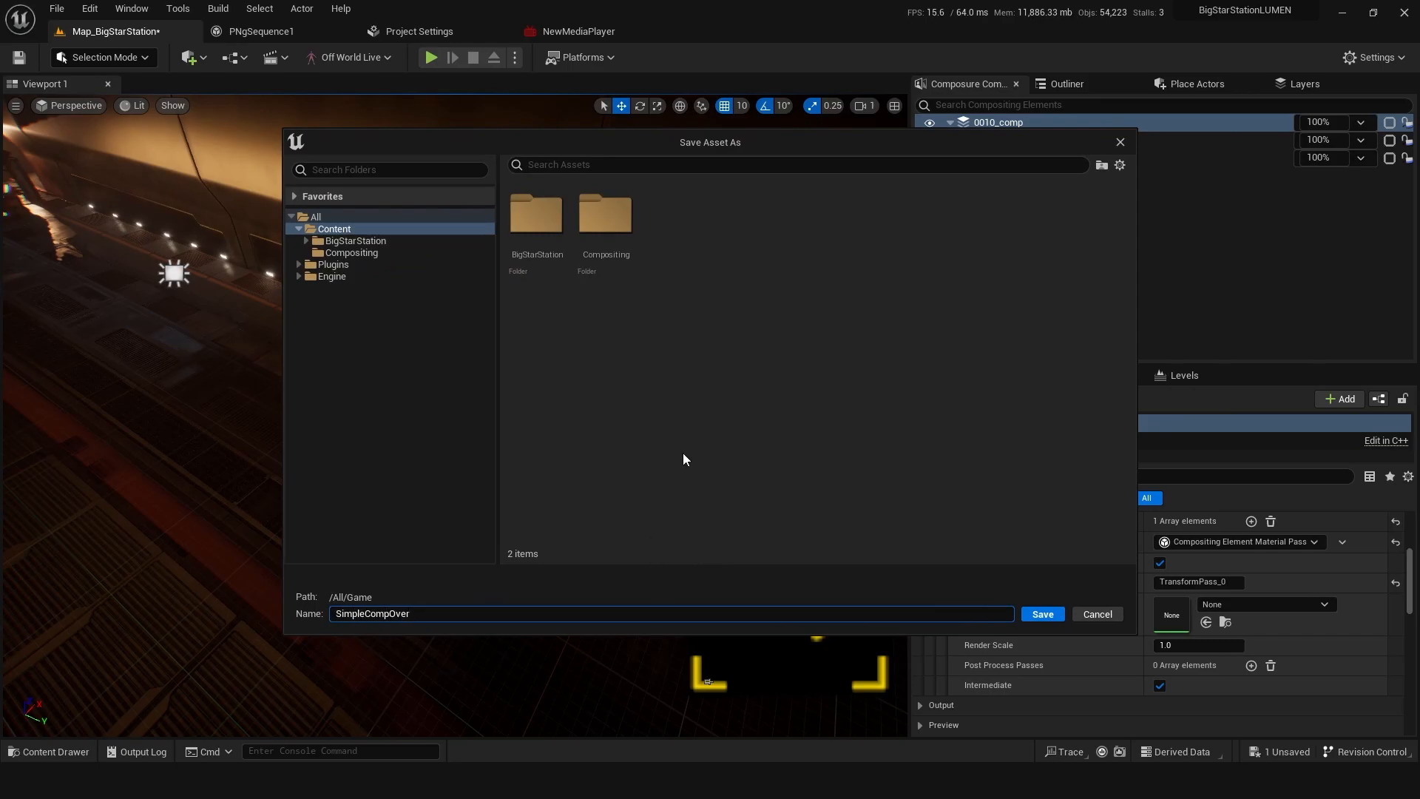
left_click(1041, 614)
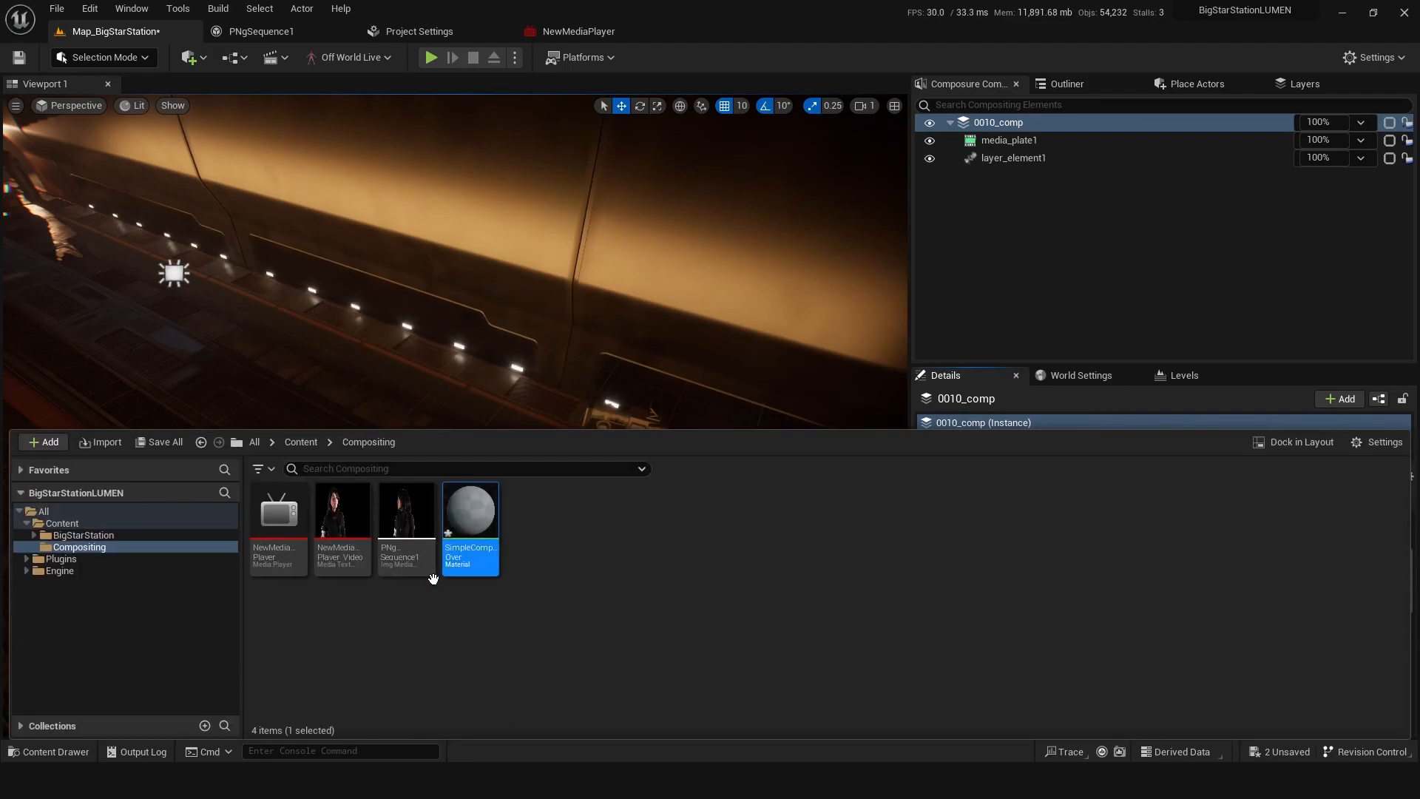
Step: Set SimpleCompOver to Post Process domain, add texture parameter and Over nodes, wire Talent colour into Over
double_click(469, 507)
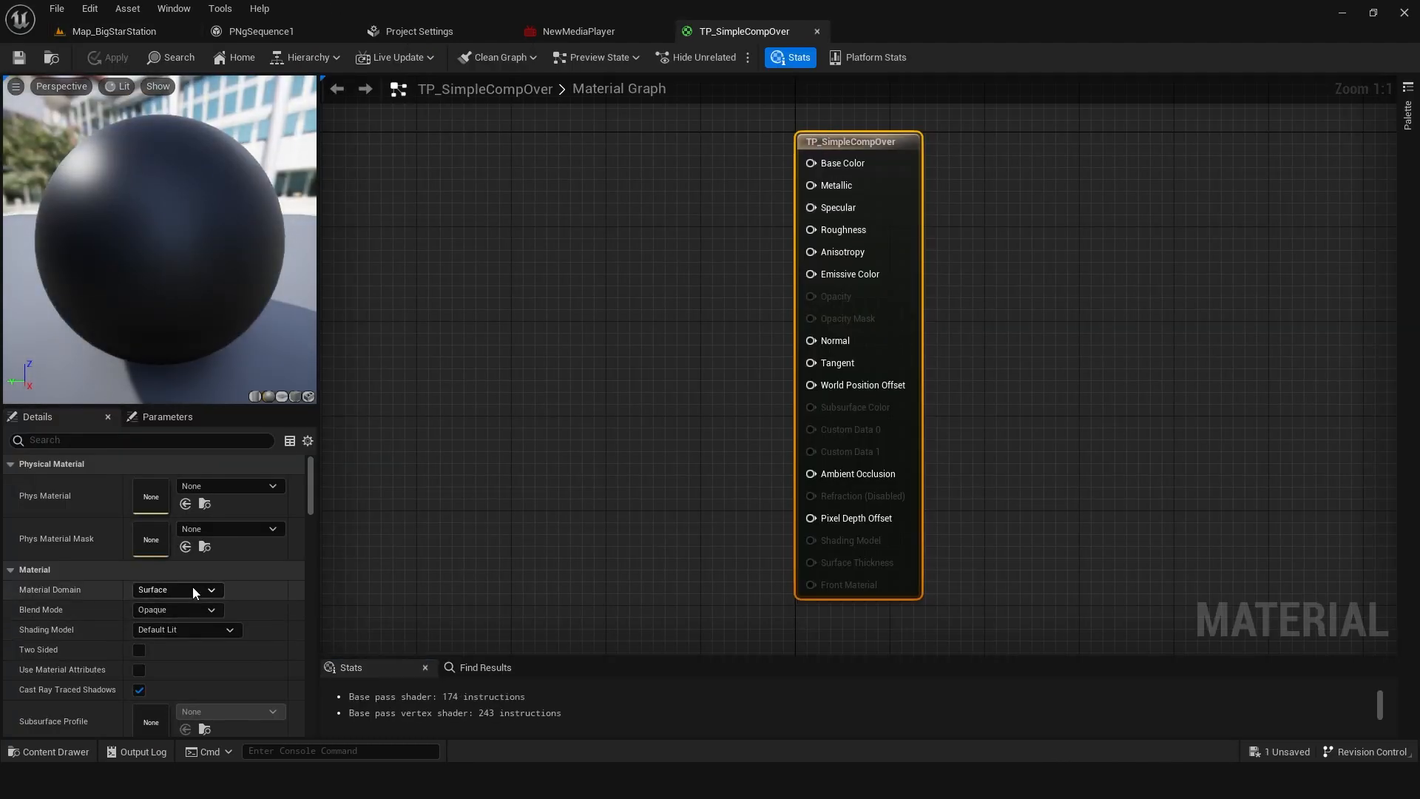
left_click(176, 590)
type("texture")
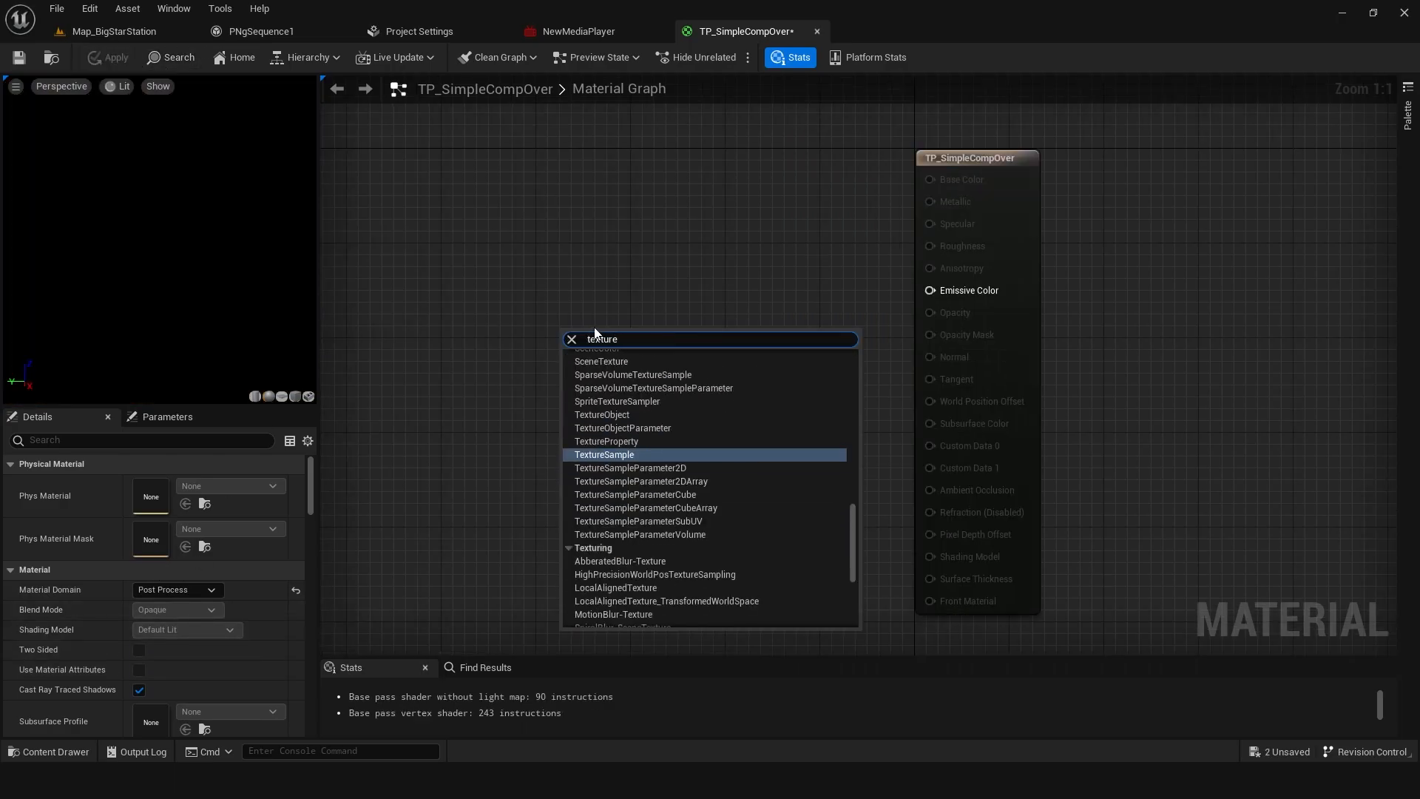
left_click(636, 468)
type("over")
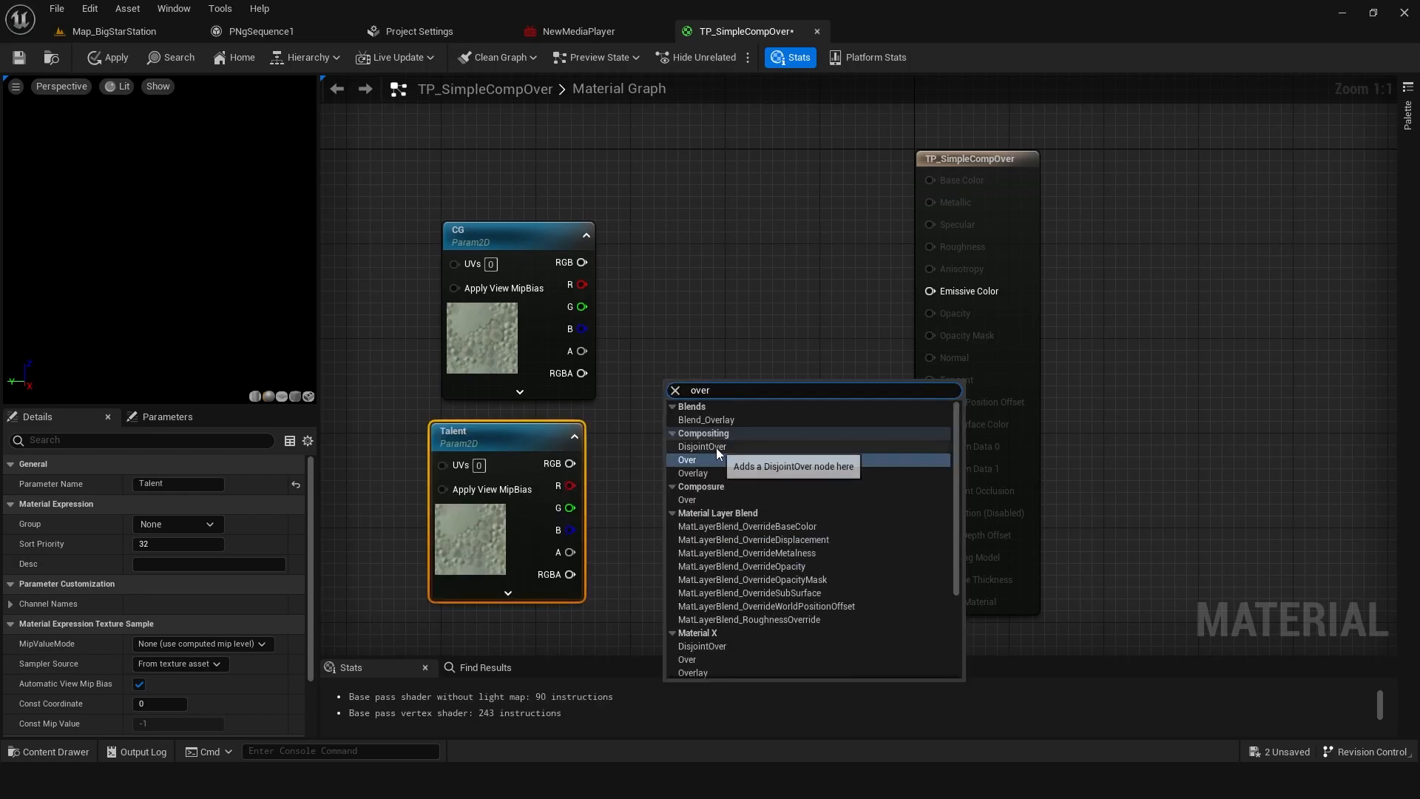
left_click(686, 458)
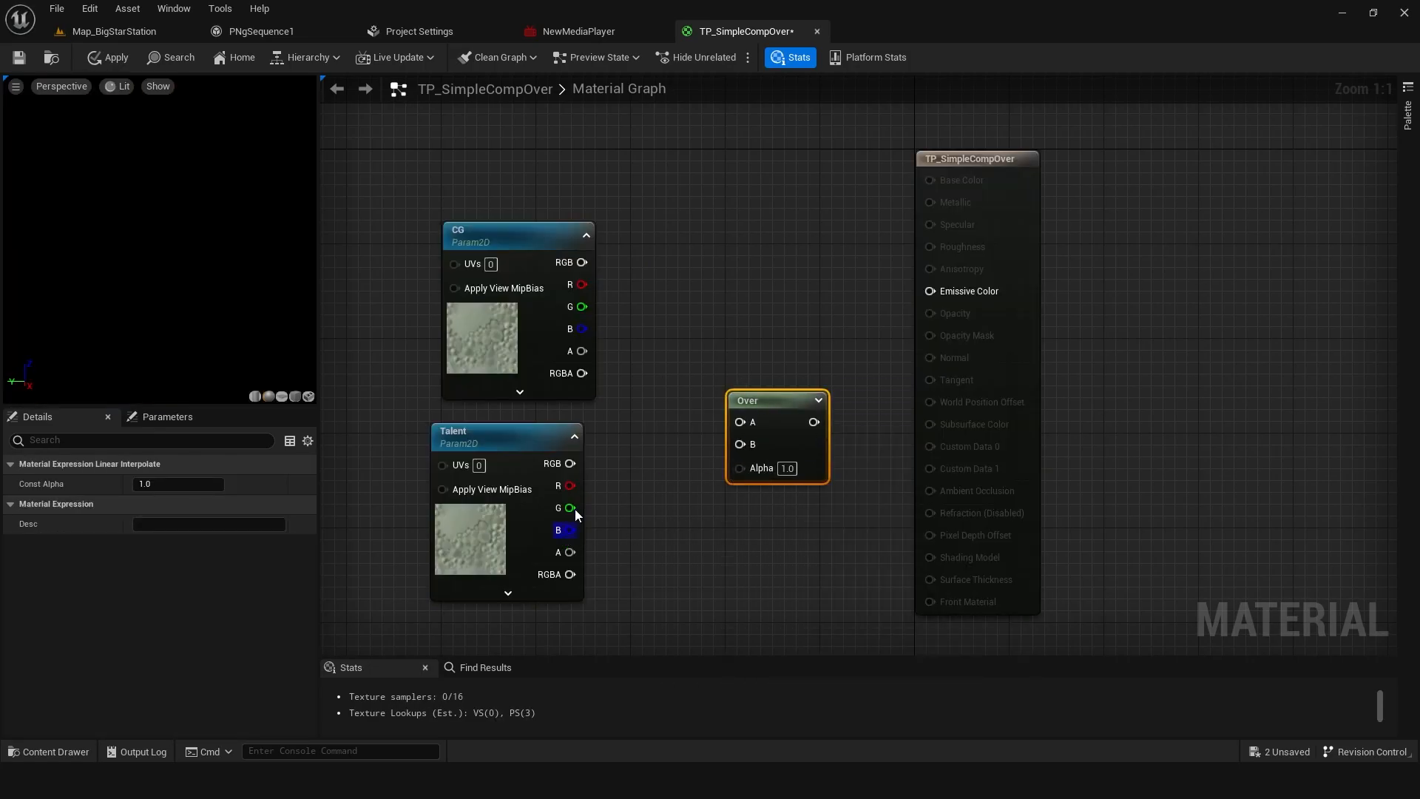
mouse_move(566, 579)
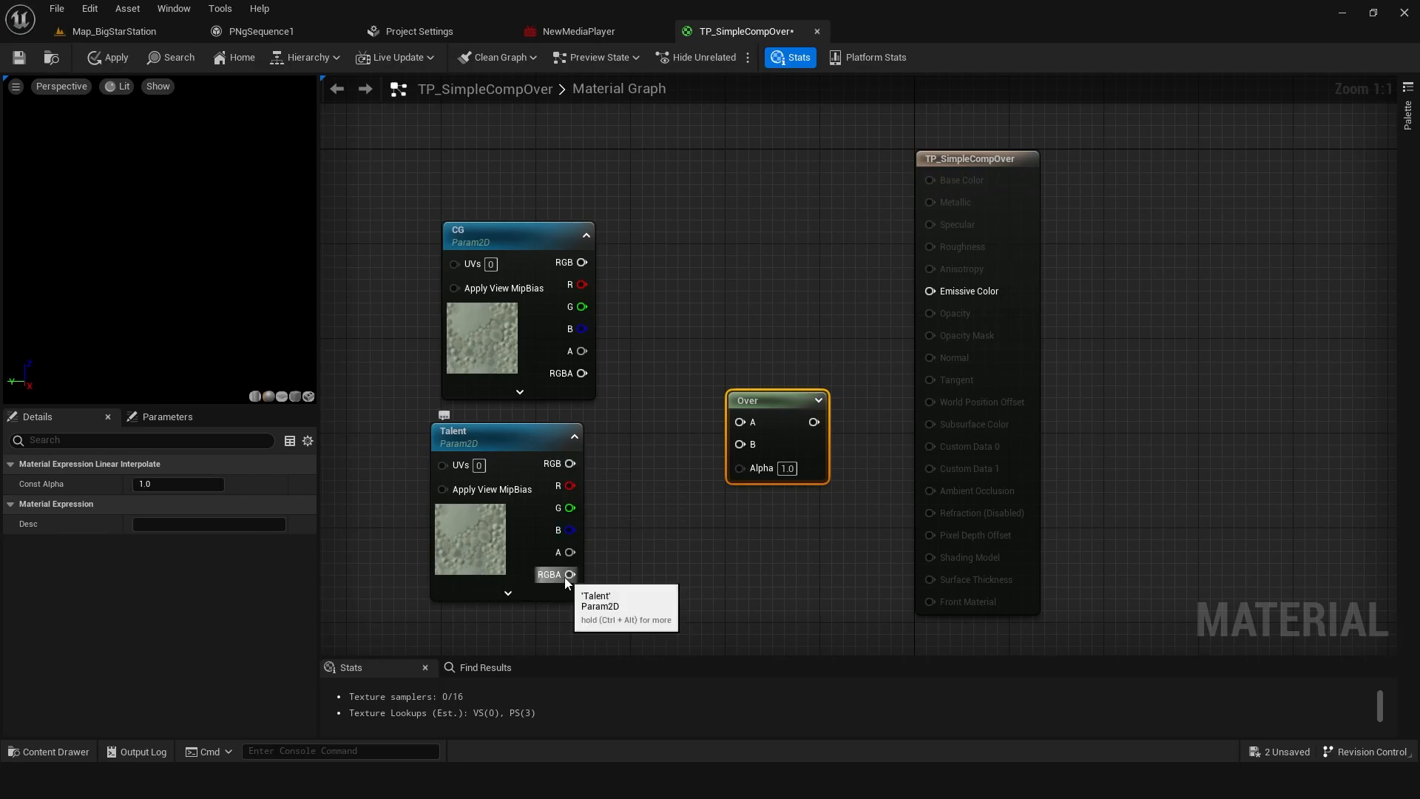
left_click_drag(571, 574, 738, 444)
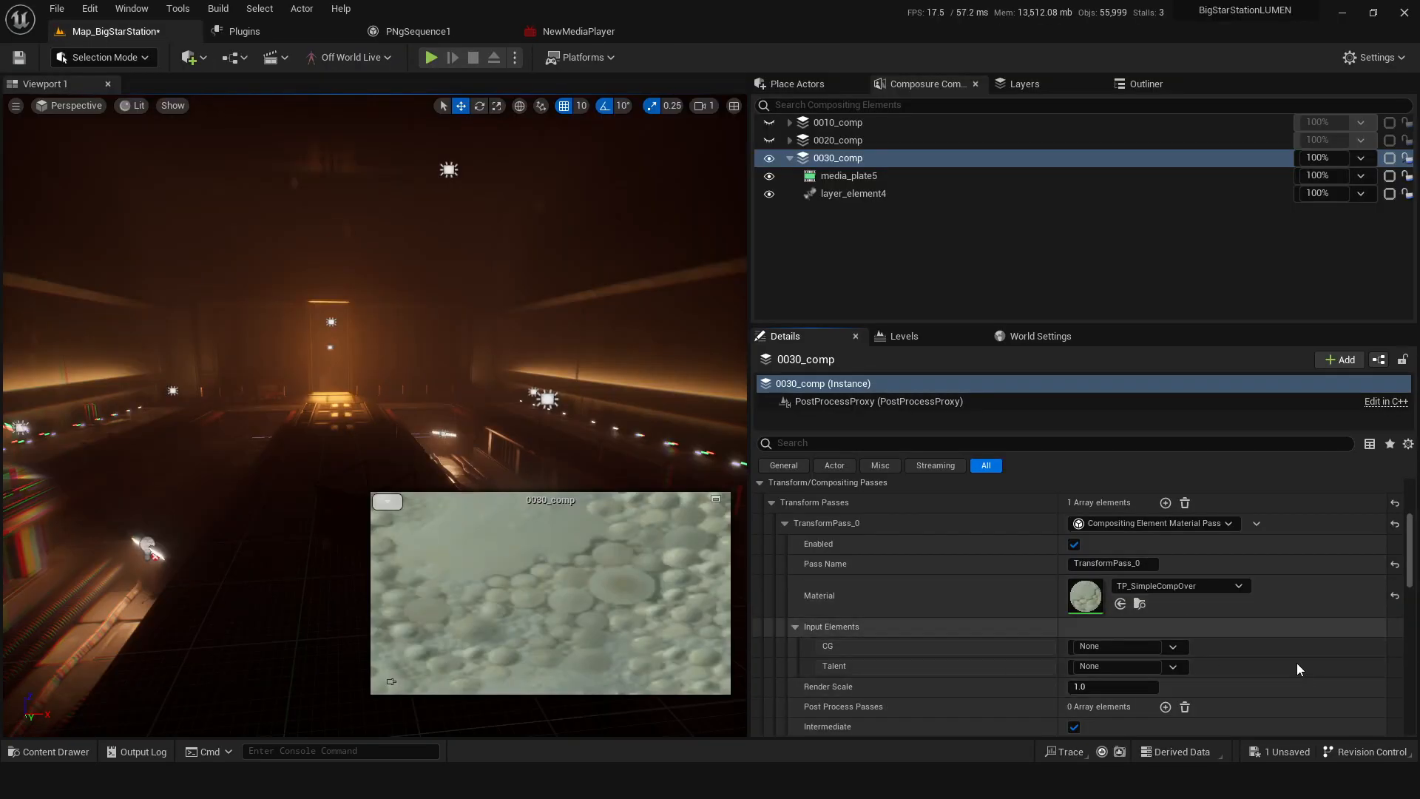
Step: Assign layer_element4 to the CG input element and start choosing the Talent input
left_click(1127, 646)
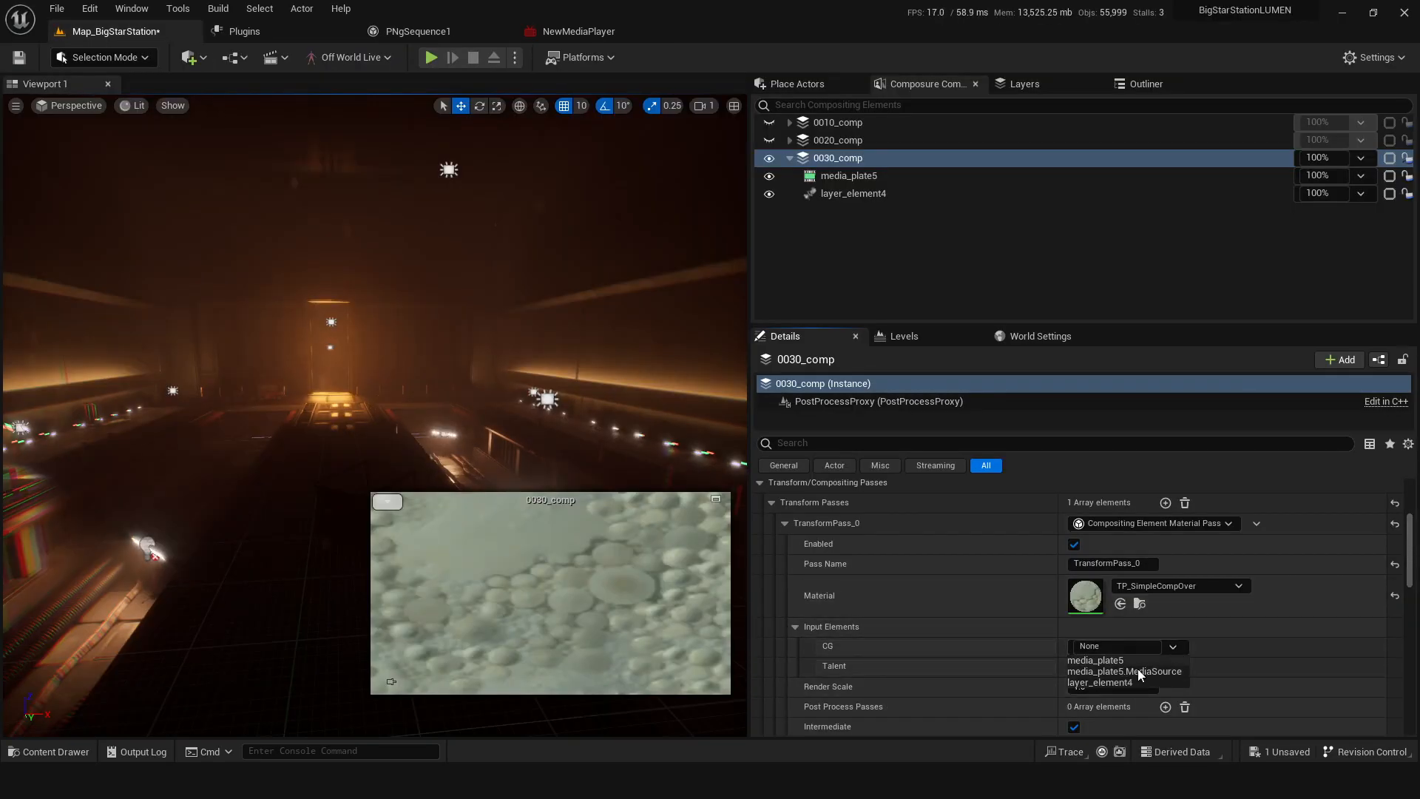
left_click(1101, 682)
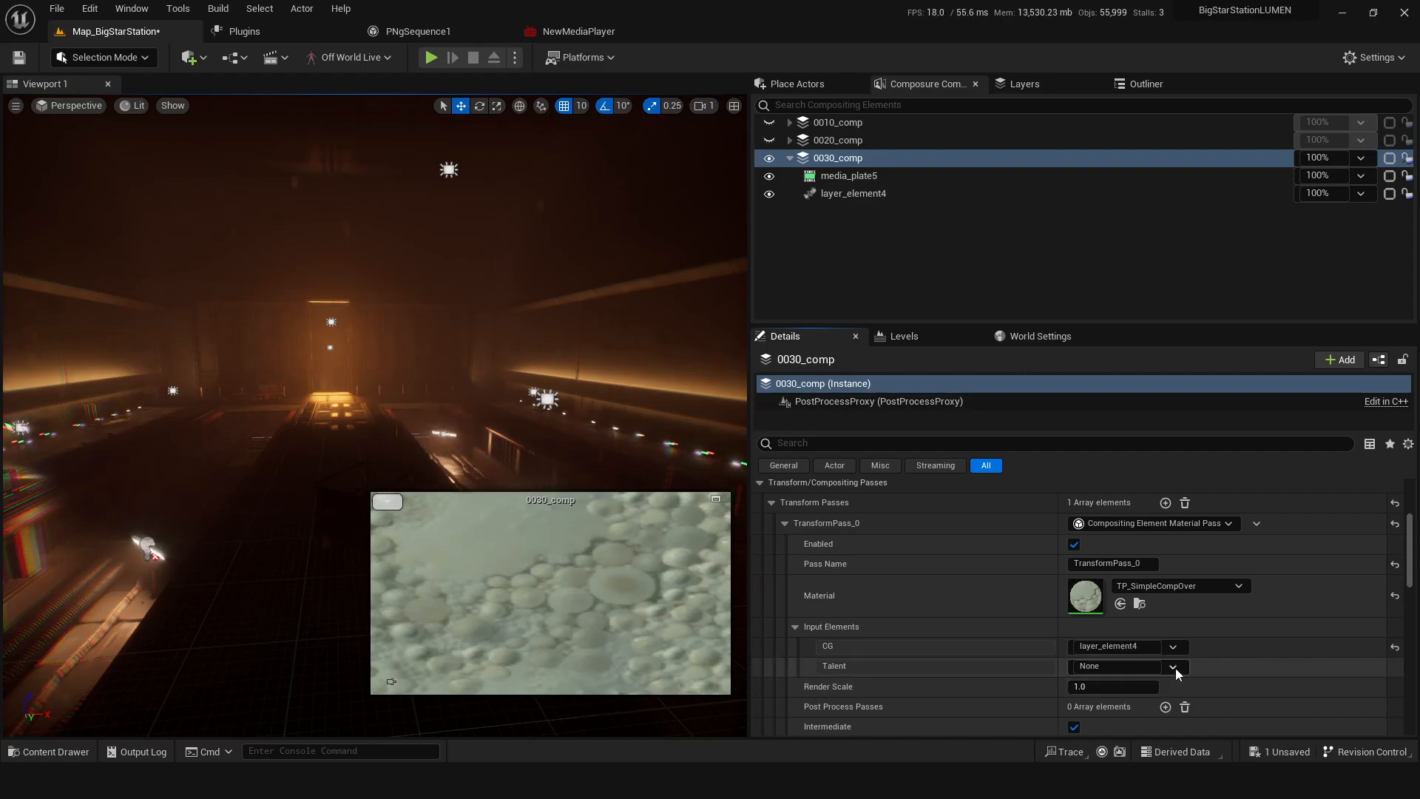
left_click(1173, 666)
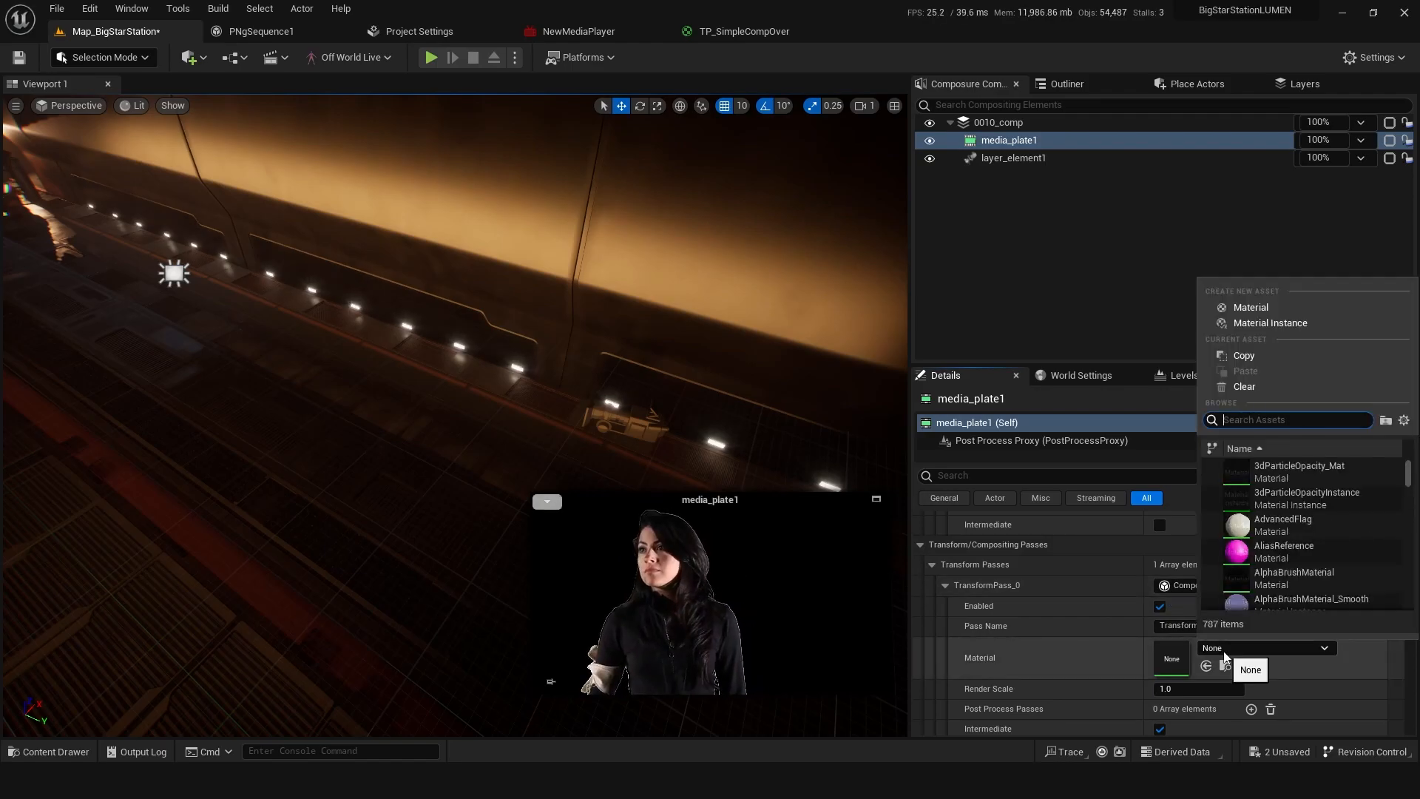
Step: Create and save a new material TP_AlphaAddition from media_plate1's Material slot
left_click(1252, 308)
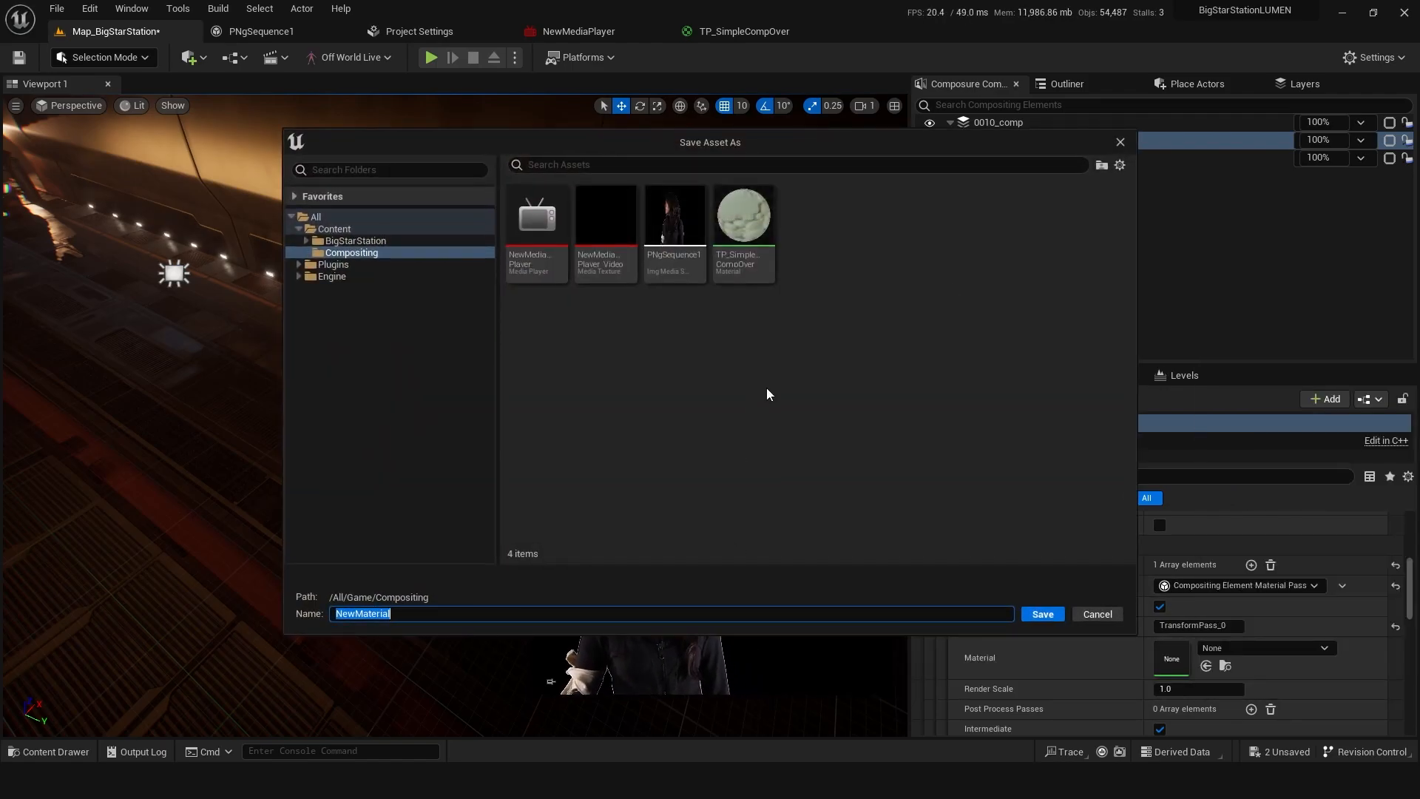
type("TP_AlphaAddition")
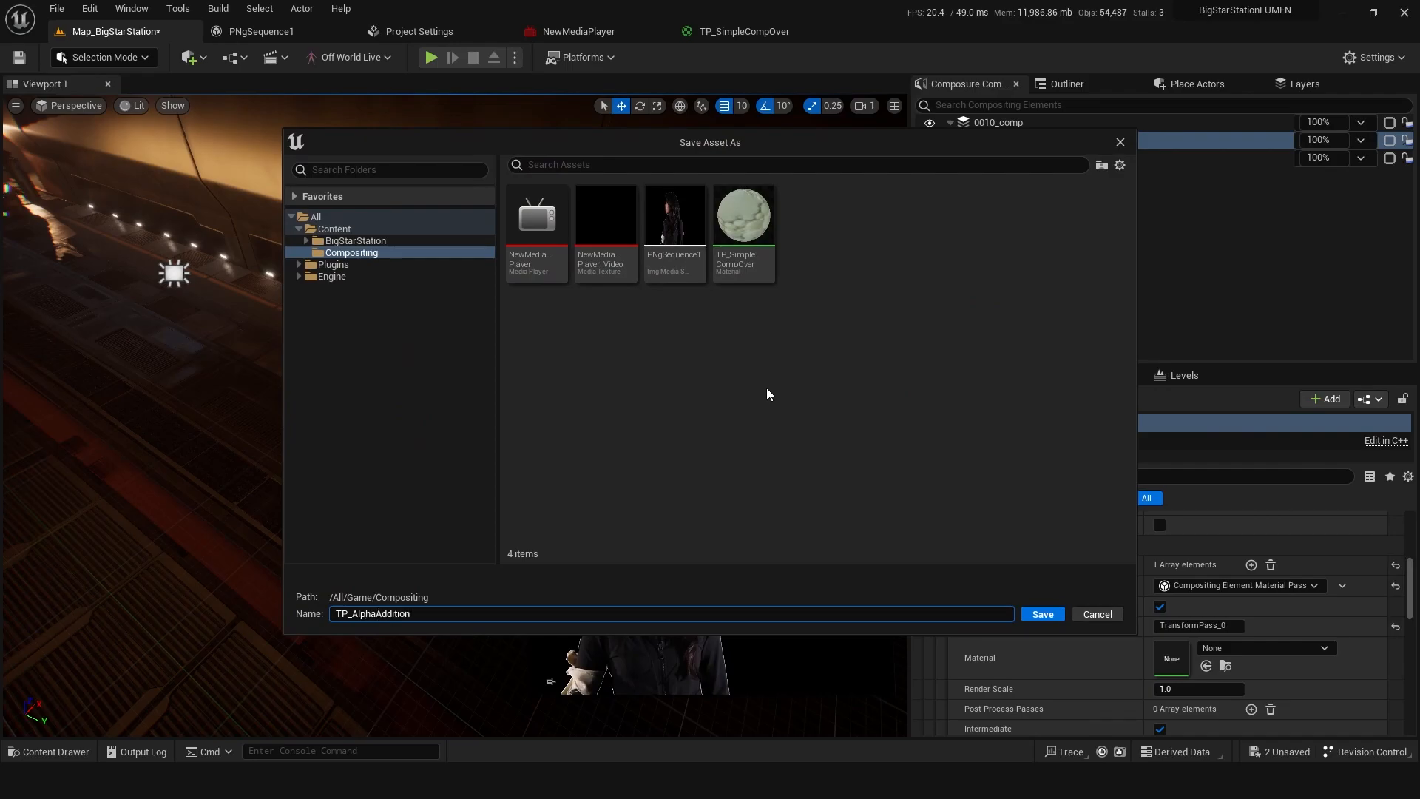
left_click(1041, 612)
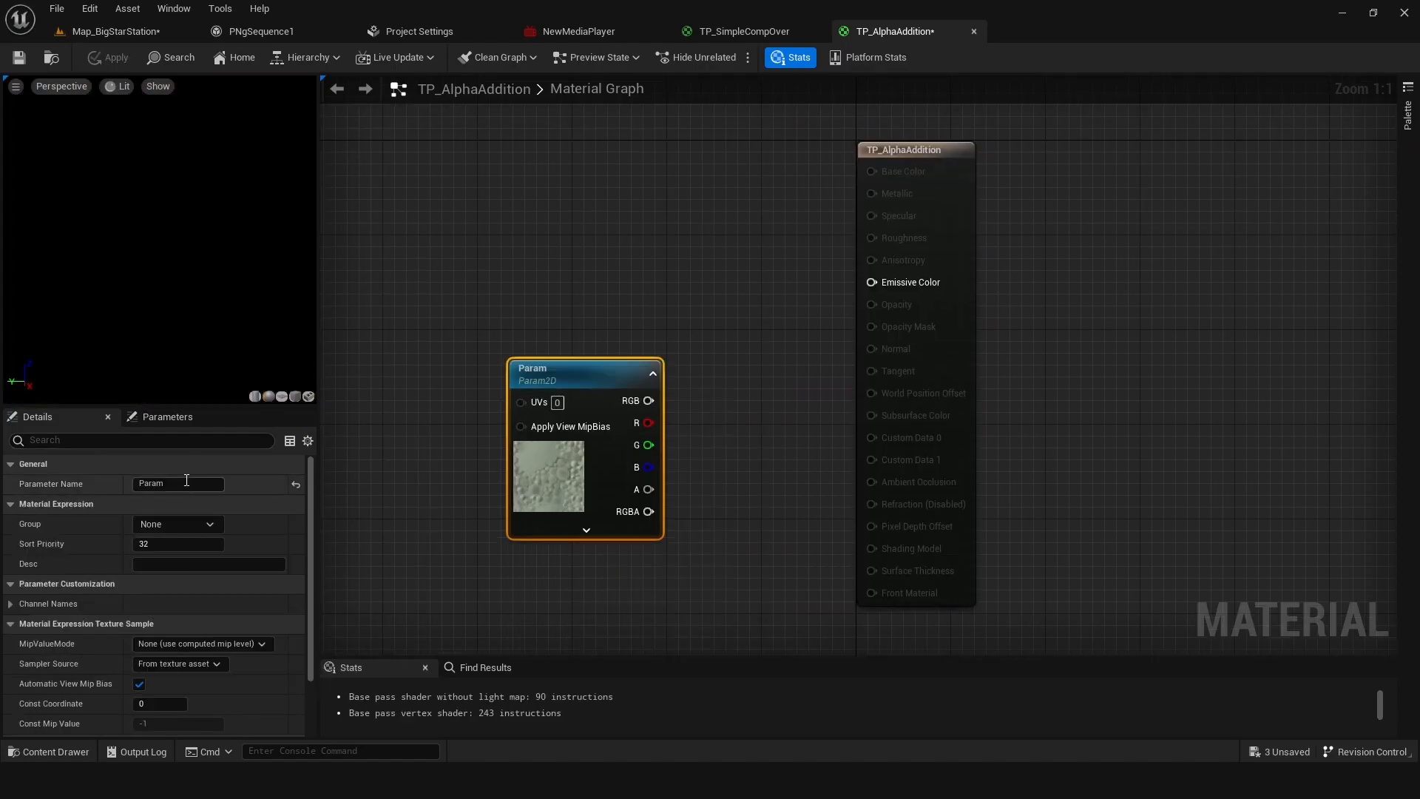
Step: Call the texture parameter PrePass, enable Output Alpha, and wire the node into the material output
type("PrePass")
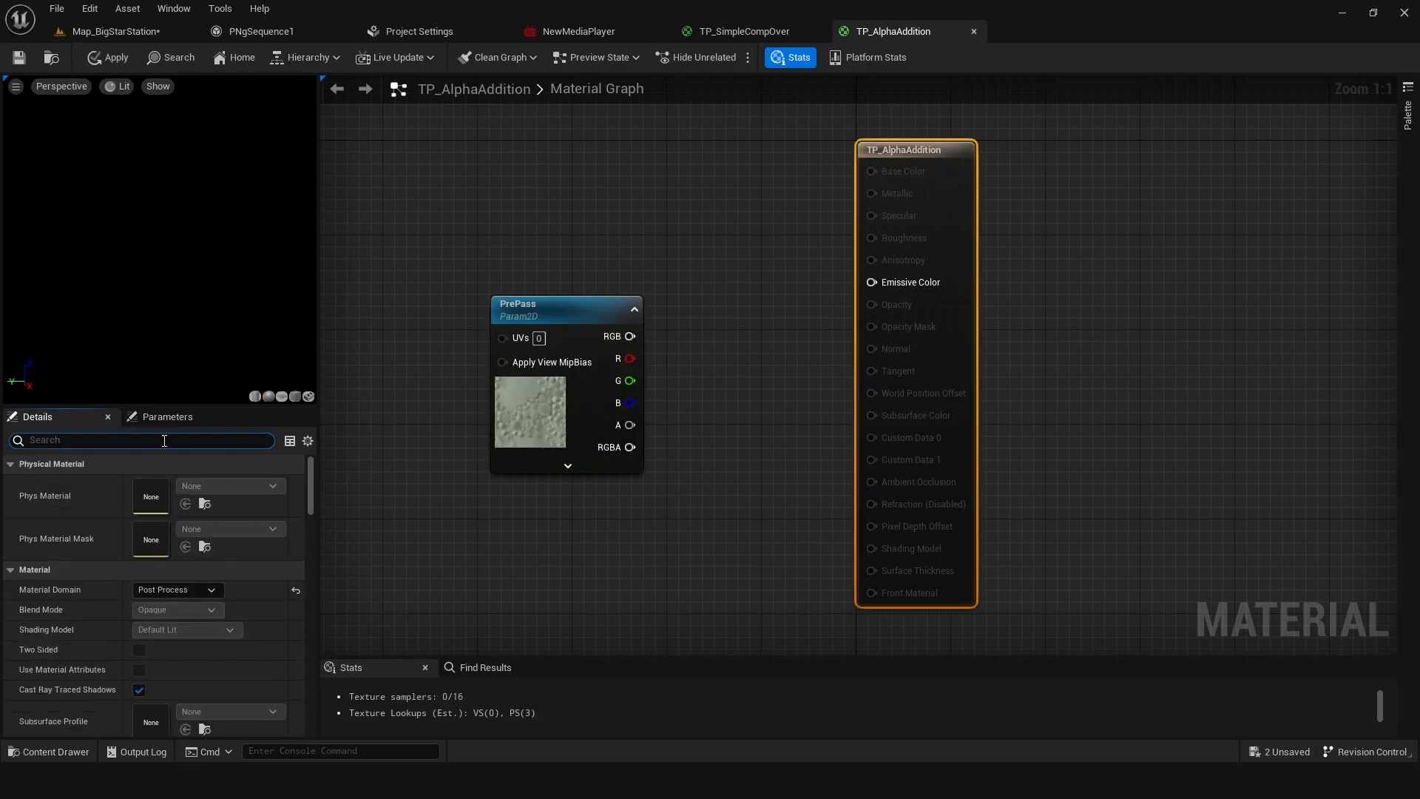
type("output")
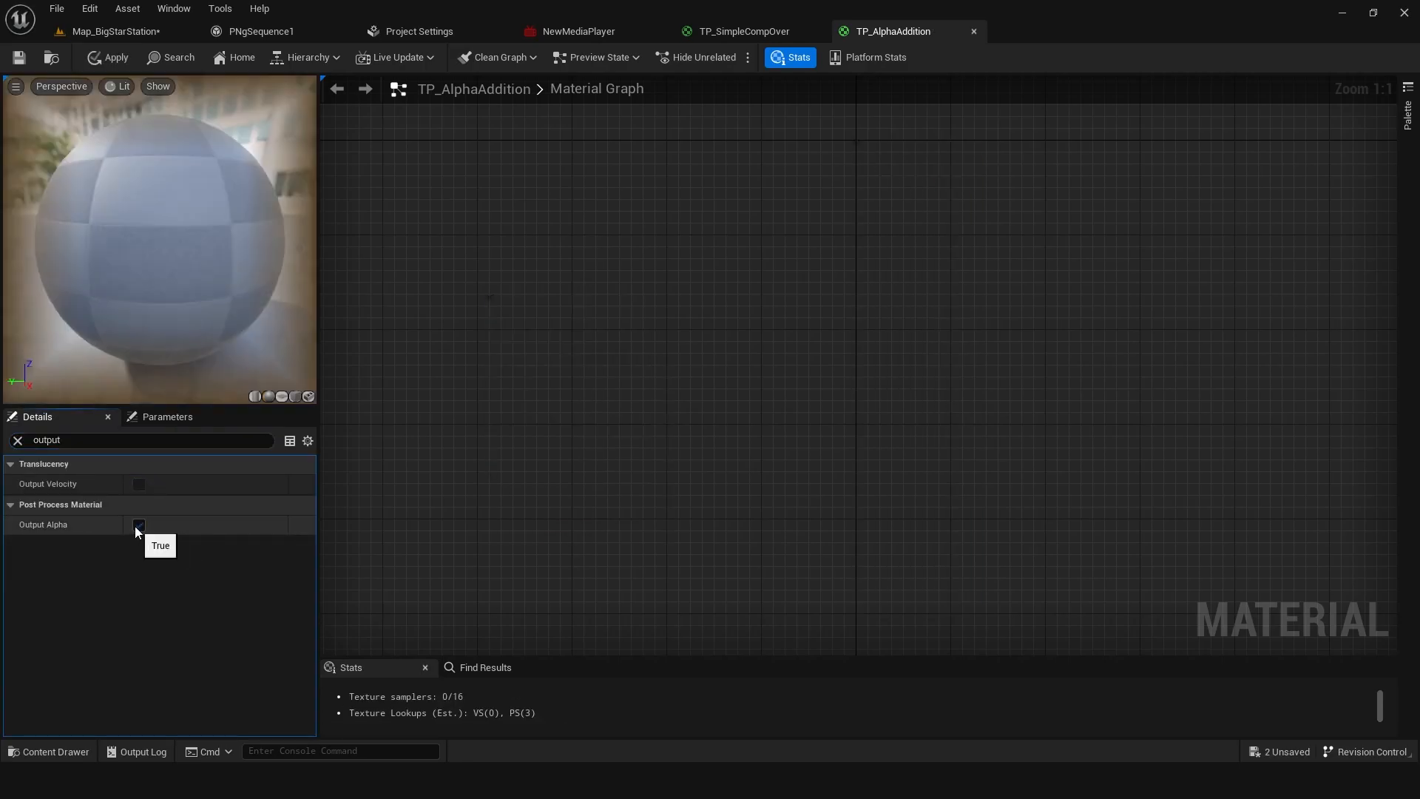
left_click(139, 524)
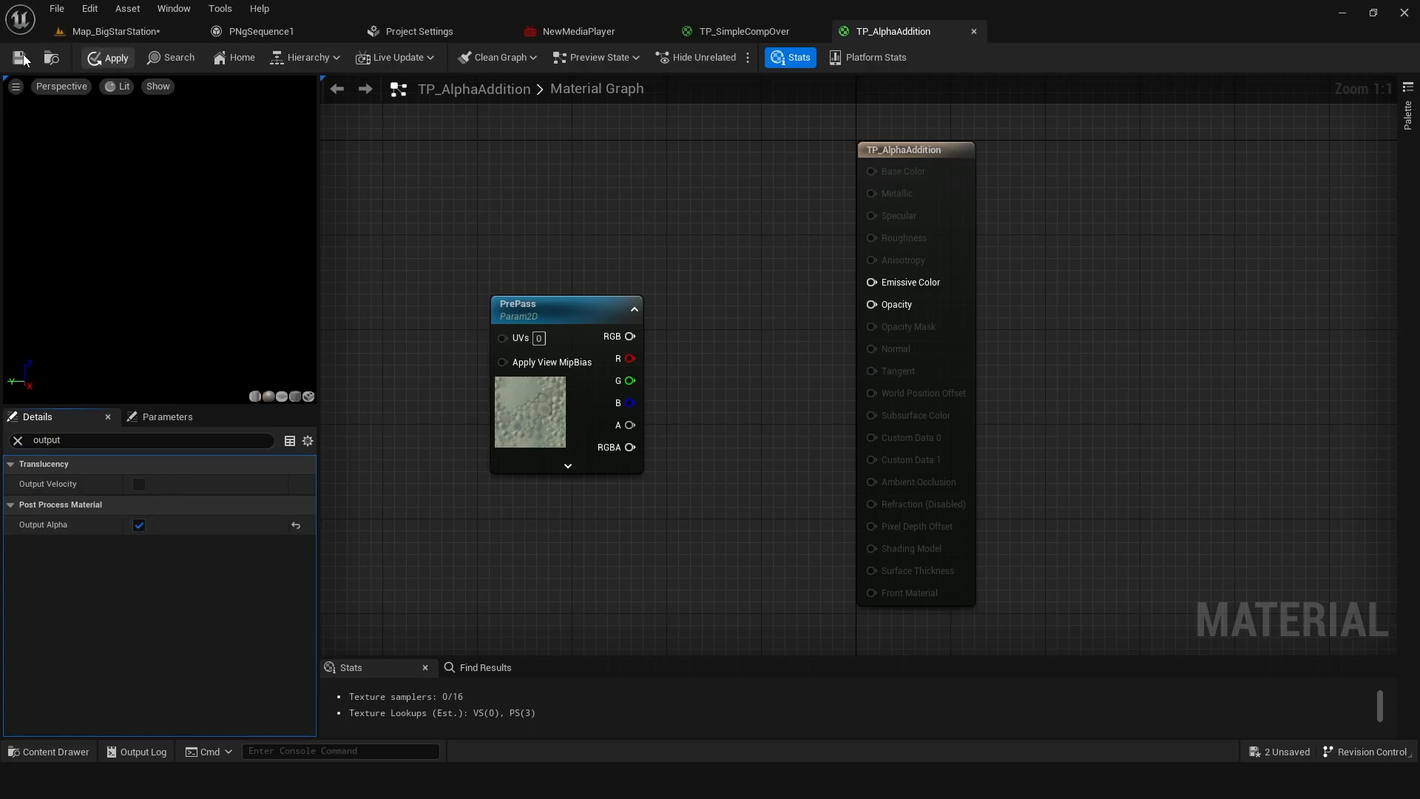
left_click_drag(632, 424, 870, 305)
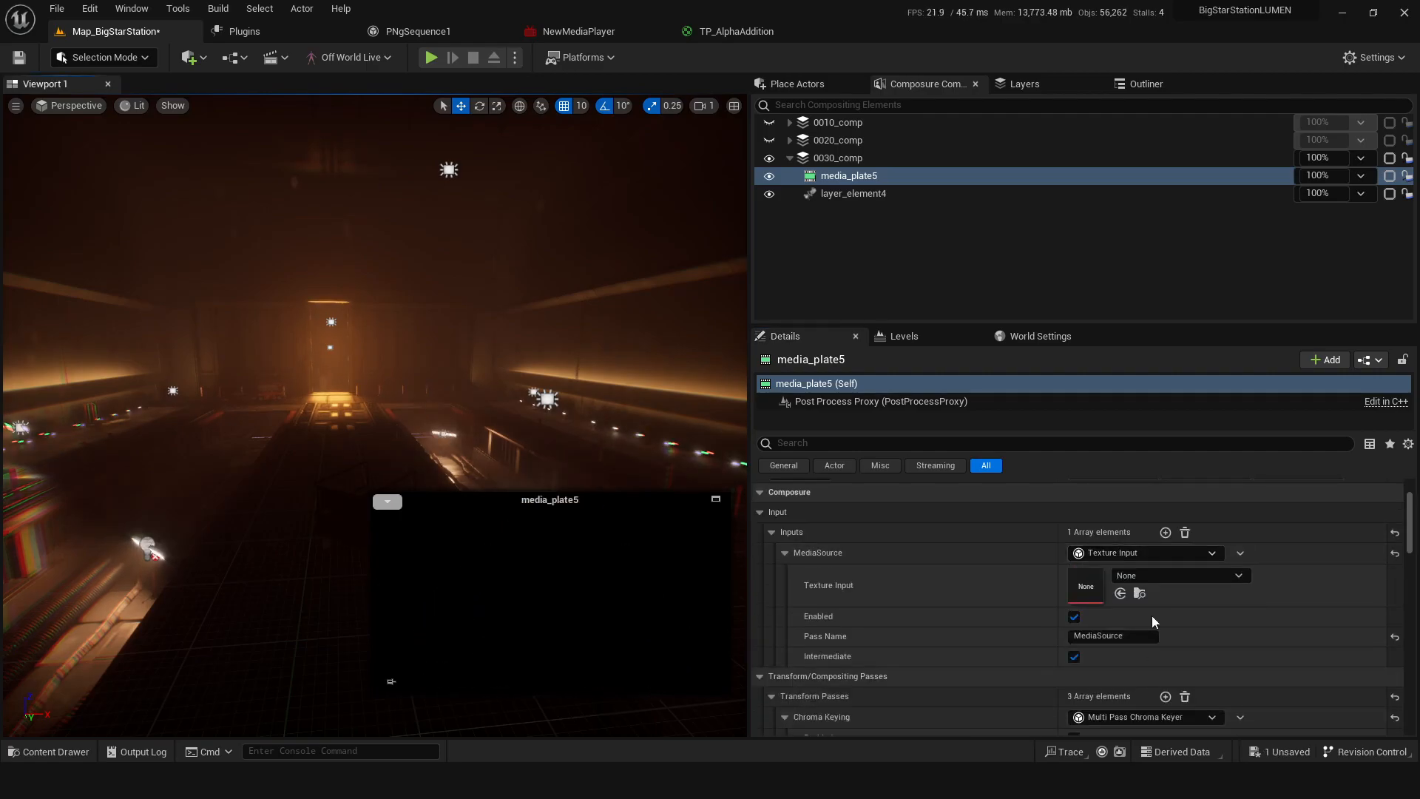
Step: Assign T_MediaInput as media_plate5's texture input and check its alpha channel in the preview
left_click(1238, 576)
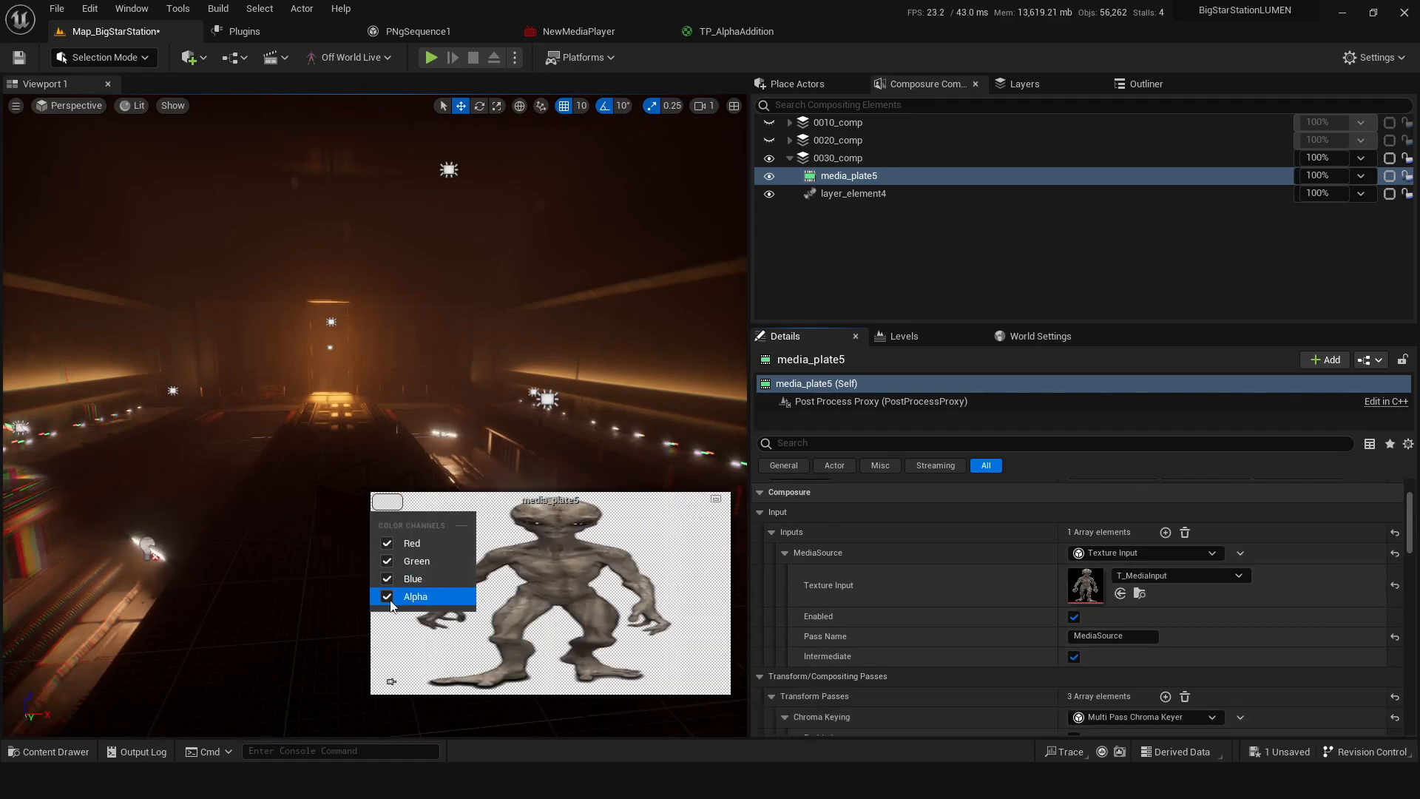
left_click(386, 596)
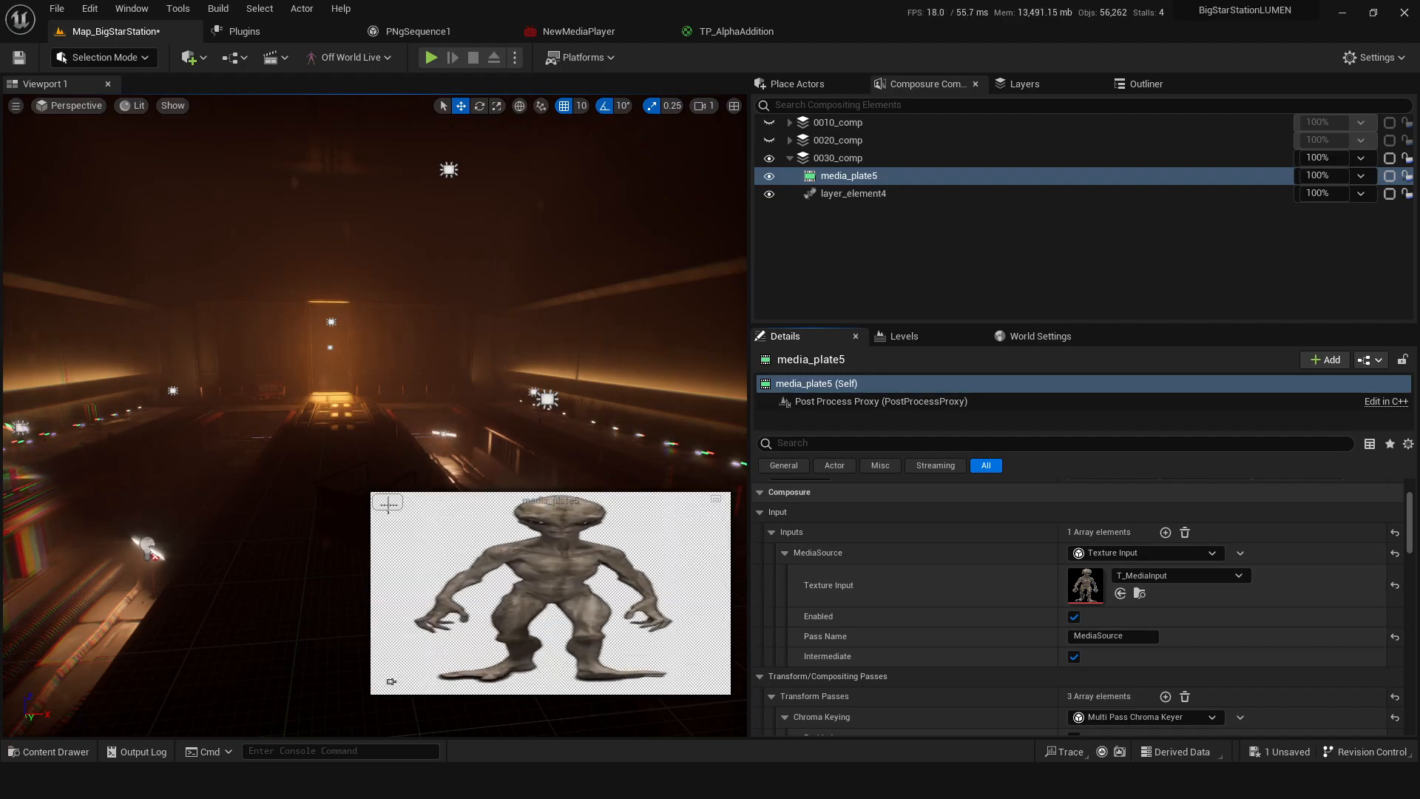
left_click(388, 502)
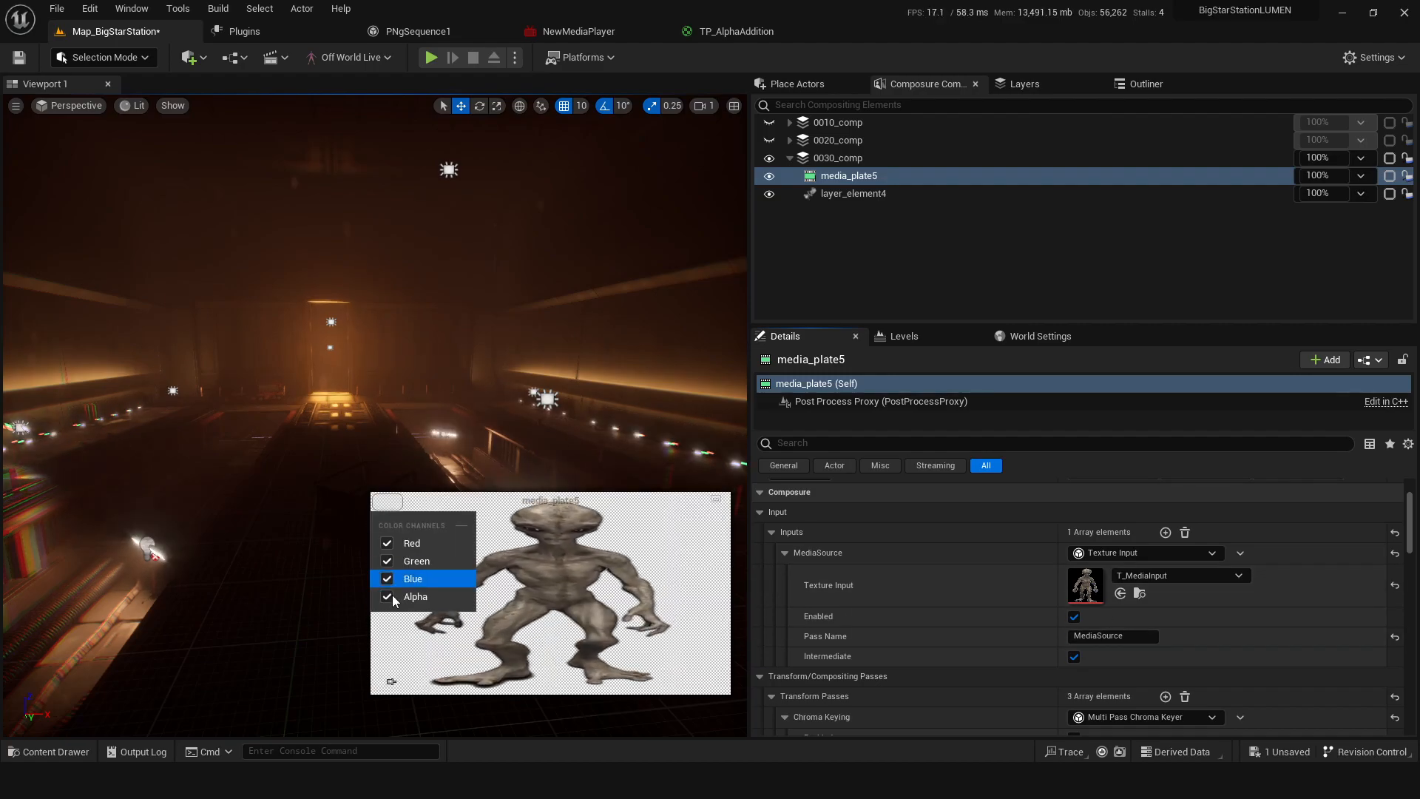
left_click(388, 596)
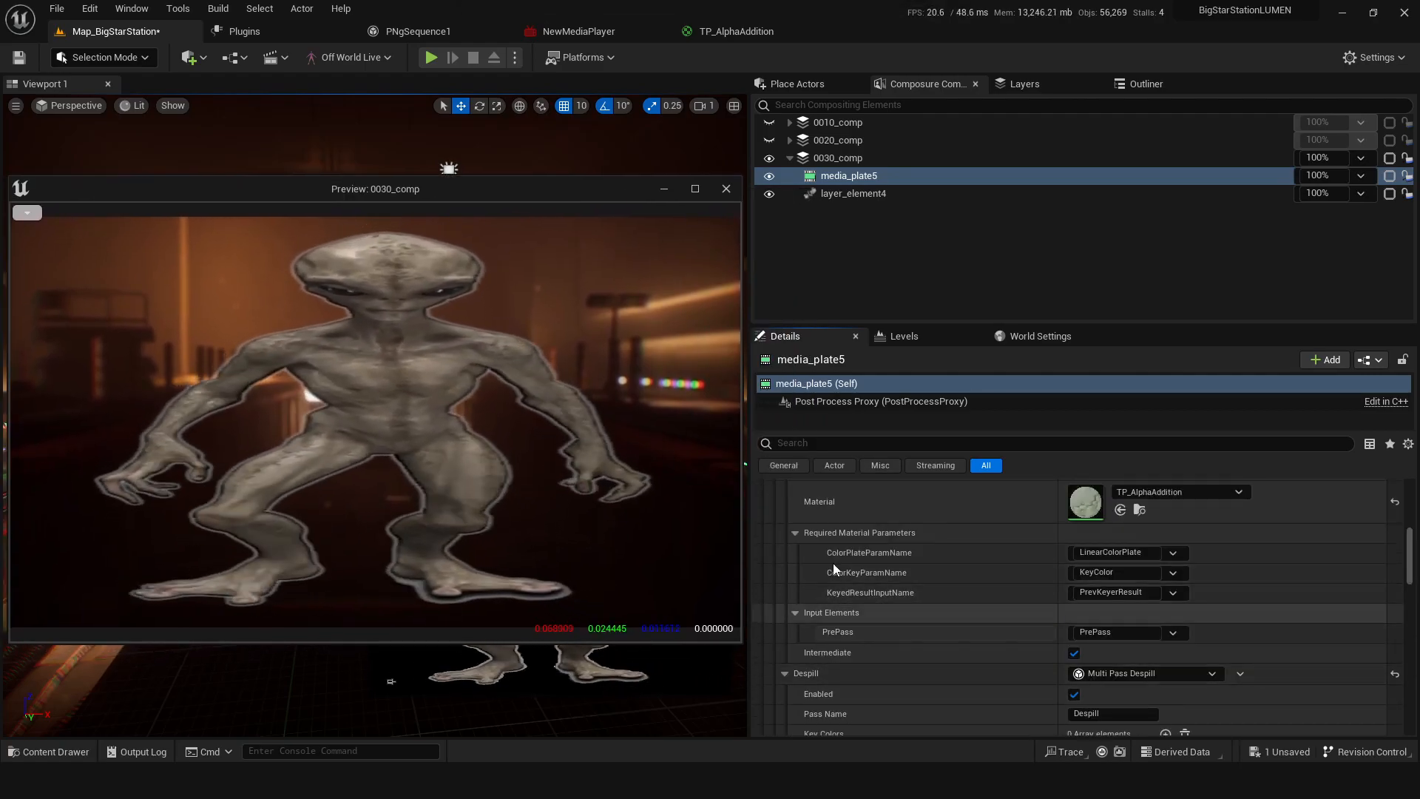
Step: Expand the Erode transform pass and nudge ErodeKernelSize to trim the alien's matte edges
scroll("down", 3)
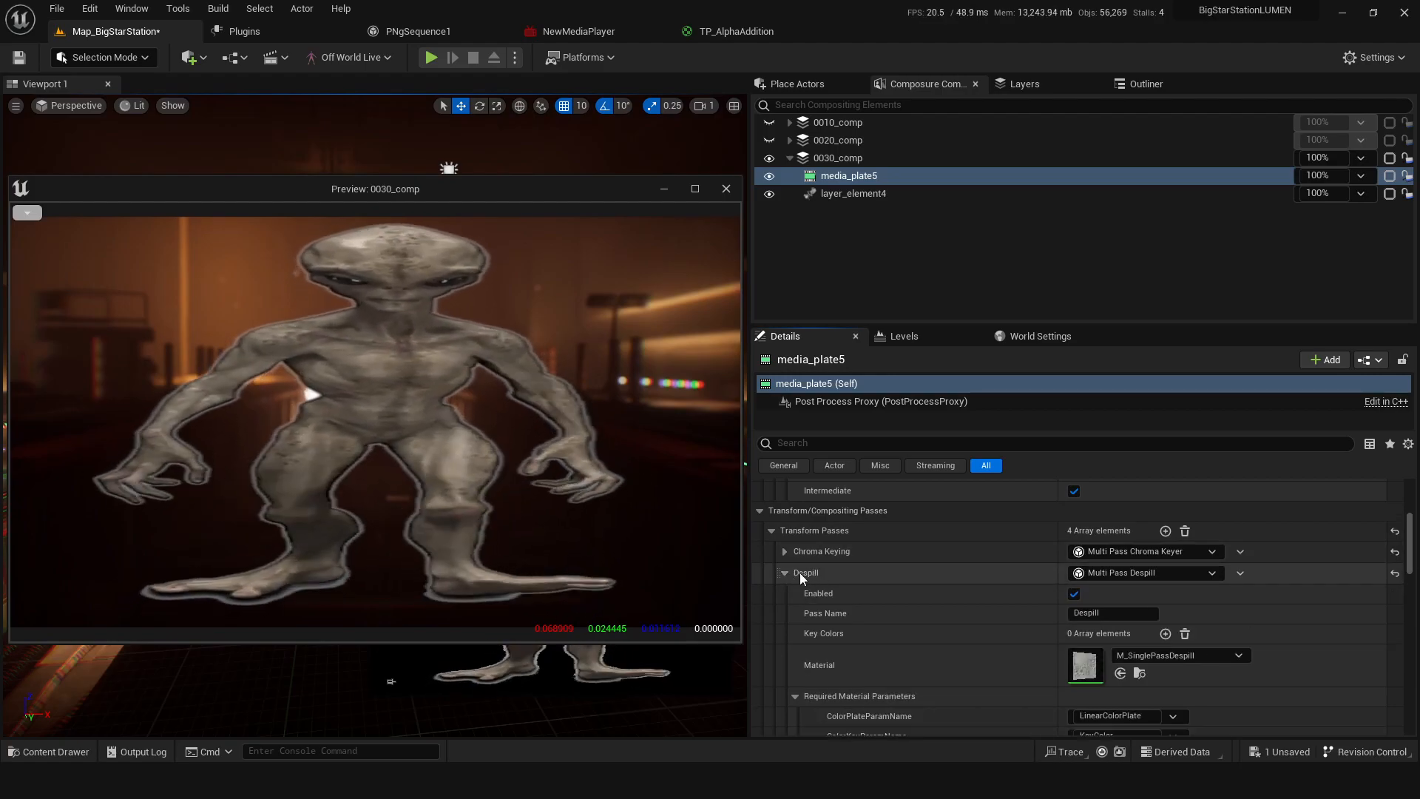
left_click(784, 572)
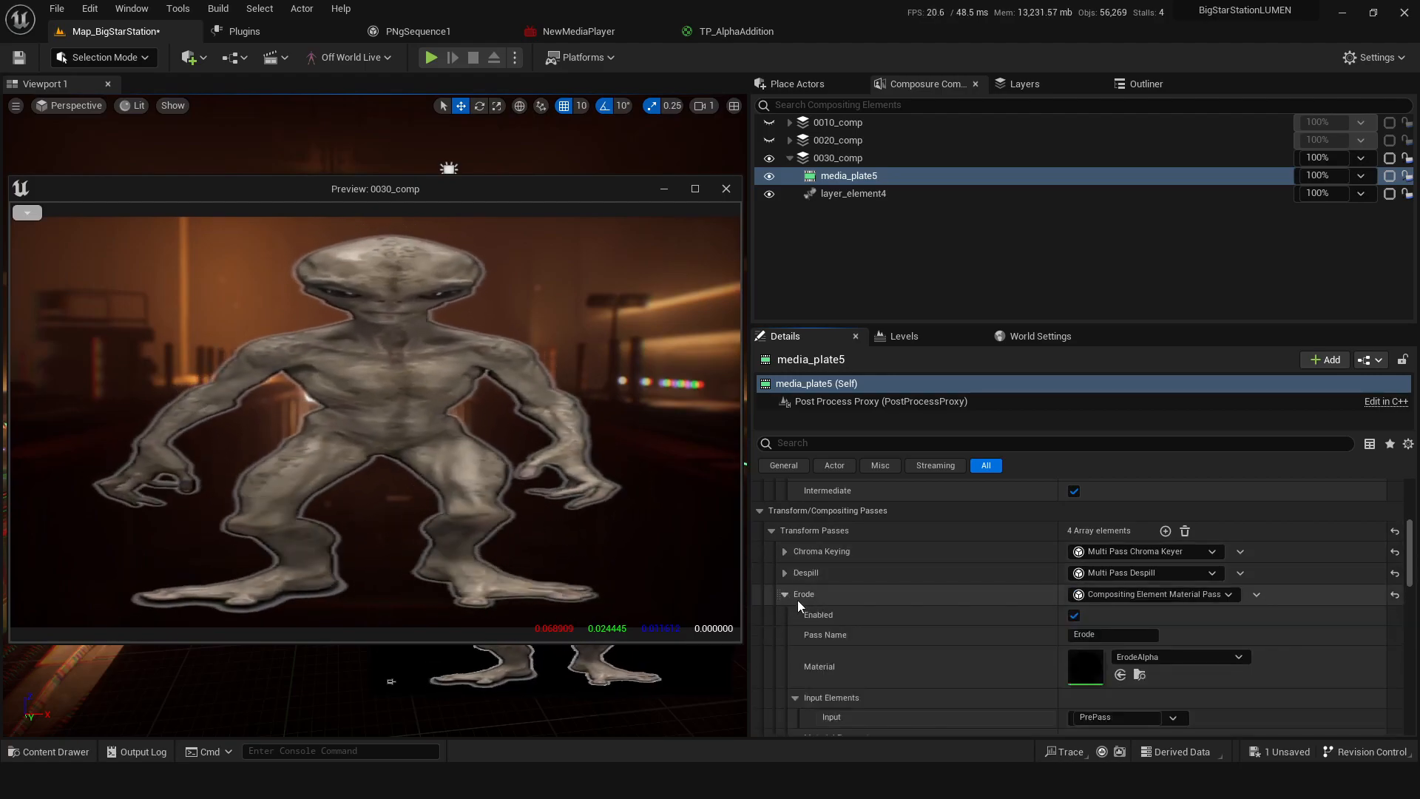
scroll("down", 3)
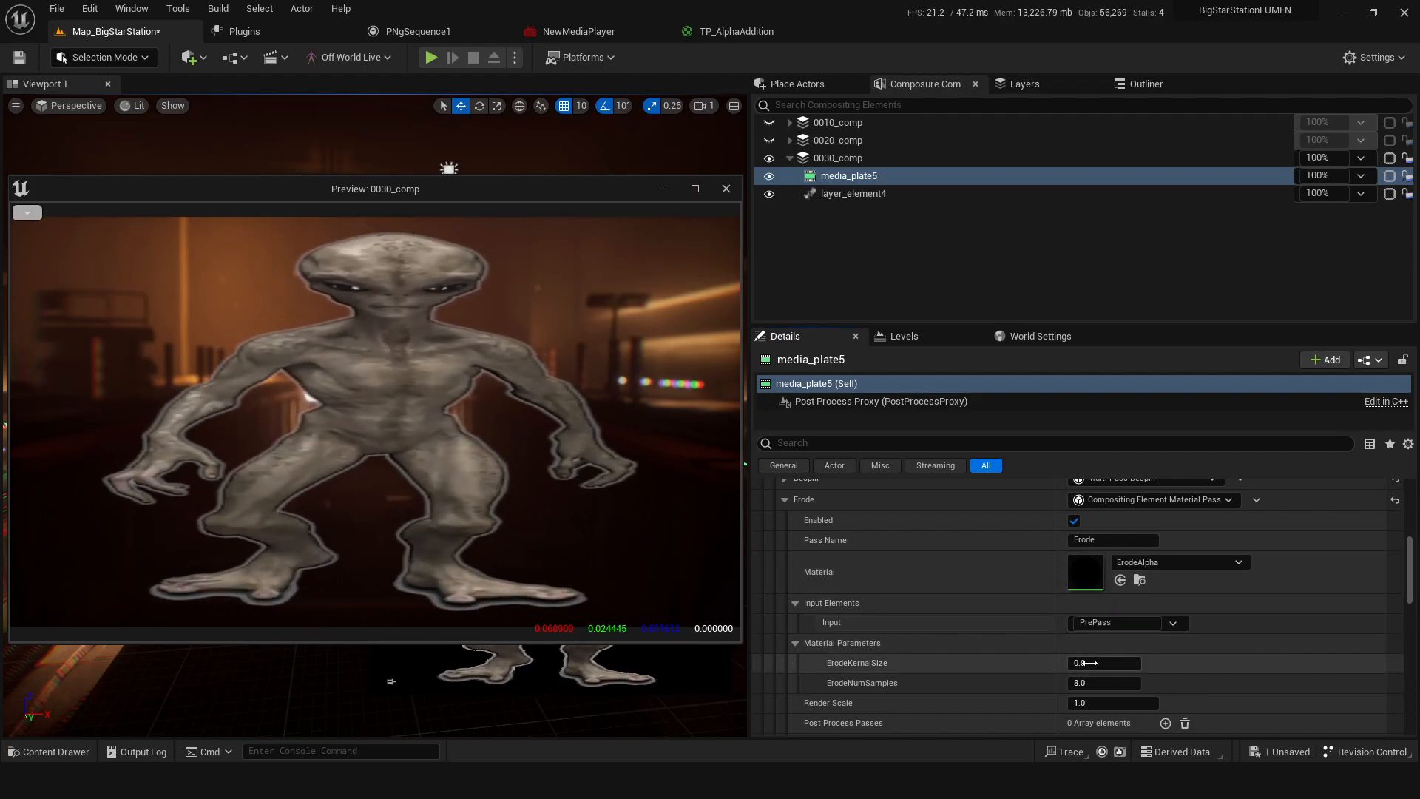
left_click_drag(1087, 663, 1113, 662)
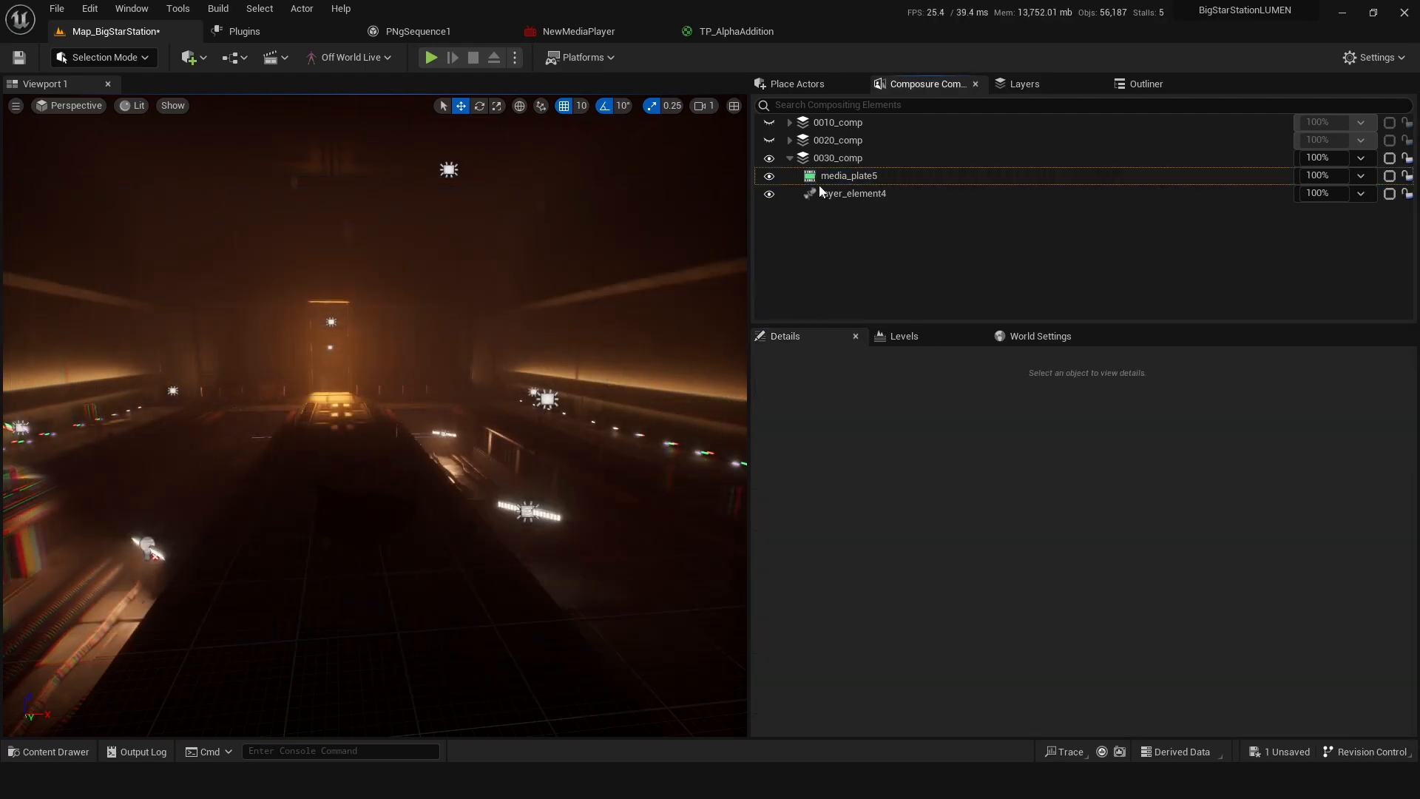
Step: Maximize the 0030_comp preview showing the alien over the station interior
left_click(837, 158)
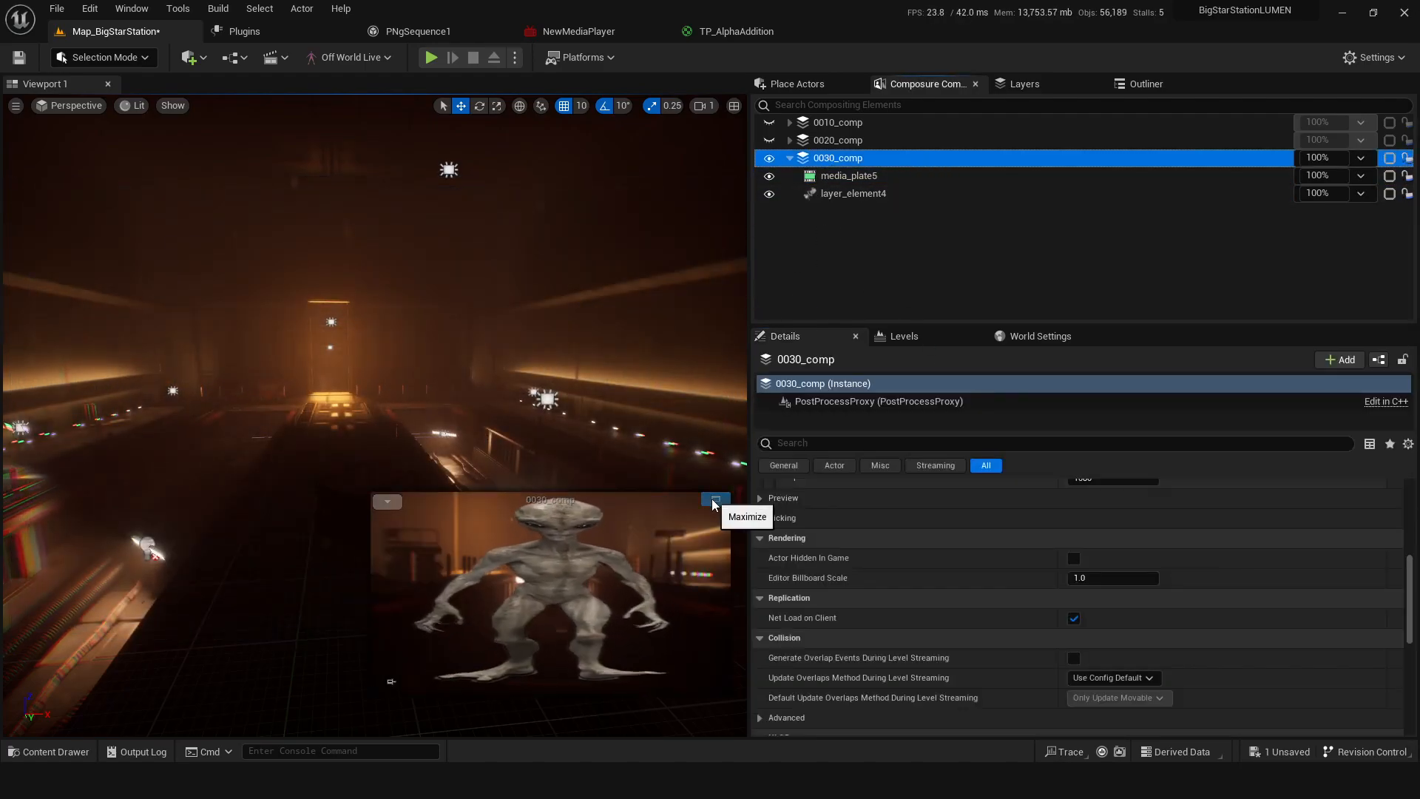
left_click(714, 499)
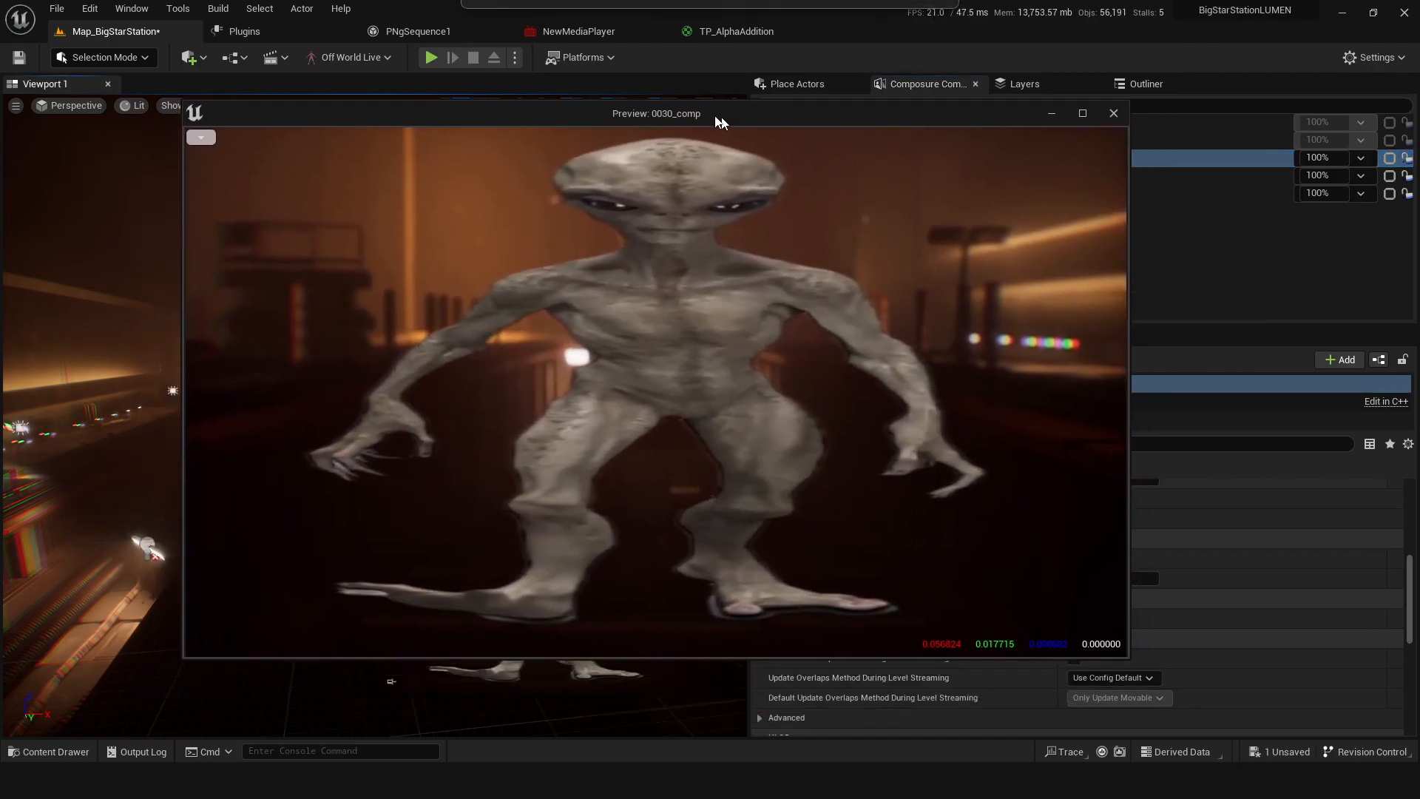